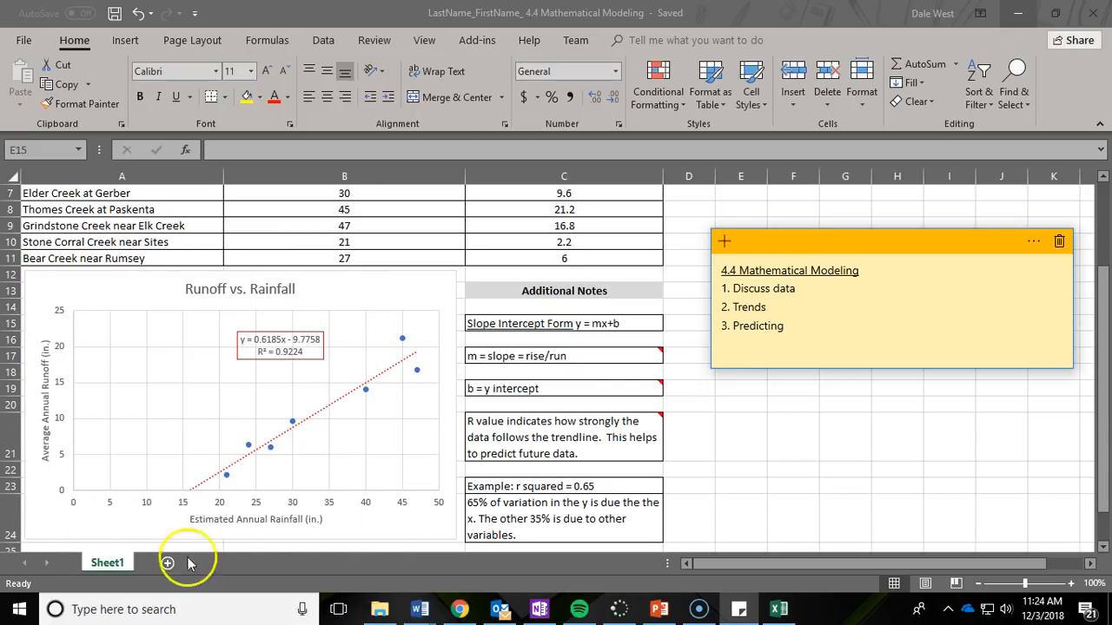
pyautogui.moveTo(194, 304)
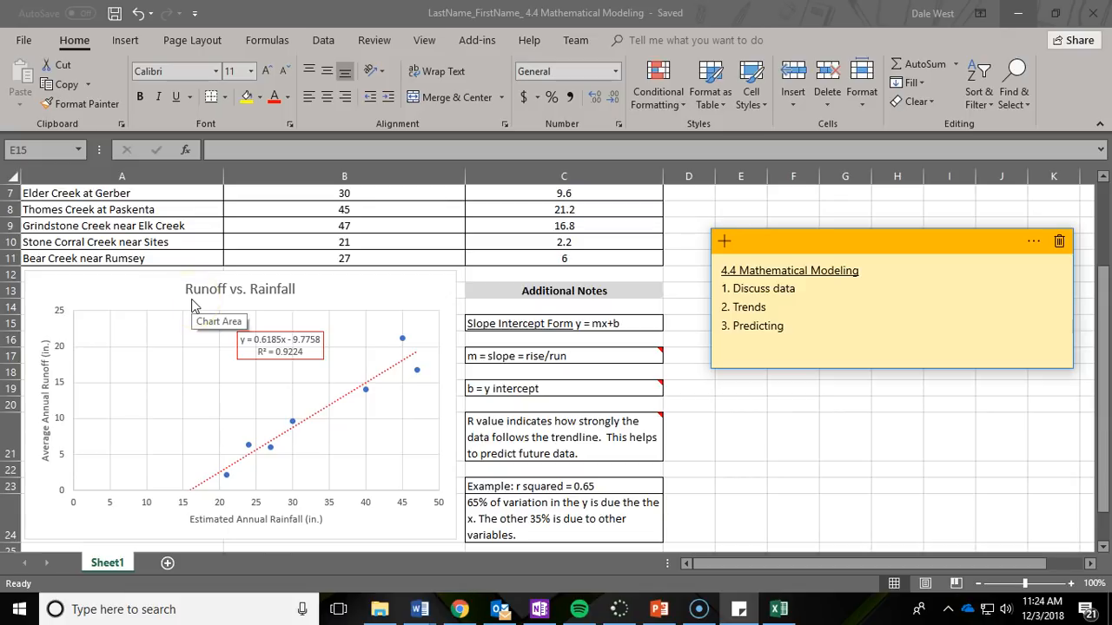
pyautogui.moveTo(180, 302)
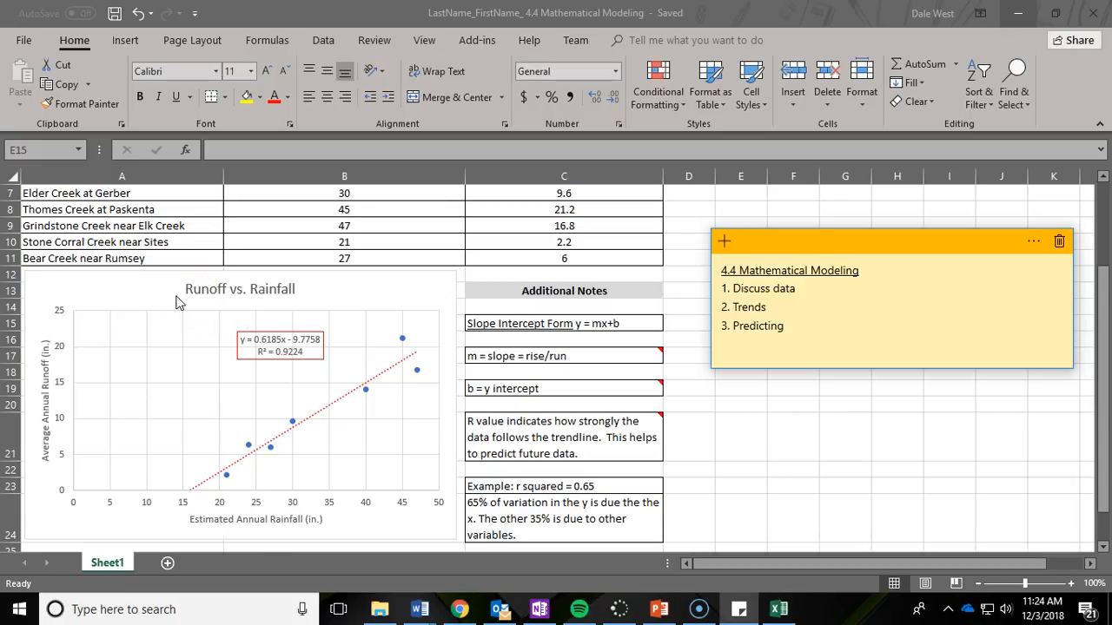
pyautogui.moveTo(178, 302)
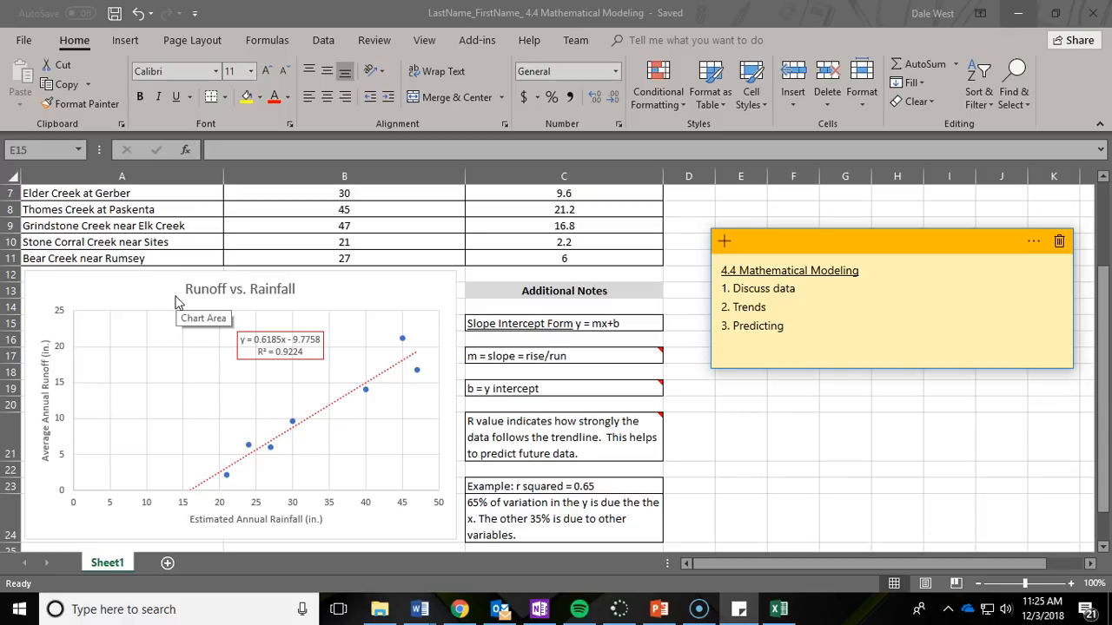
pyautogui.moveTo(460, 291)
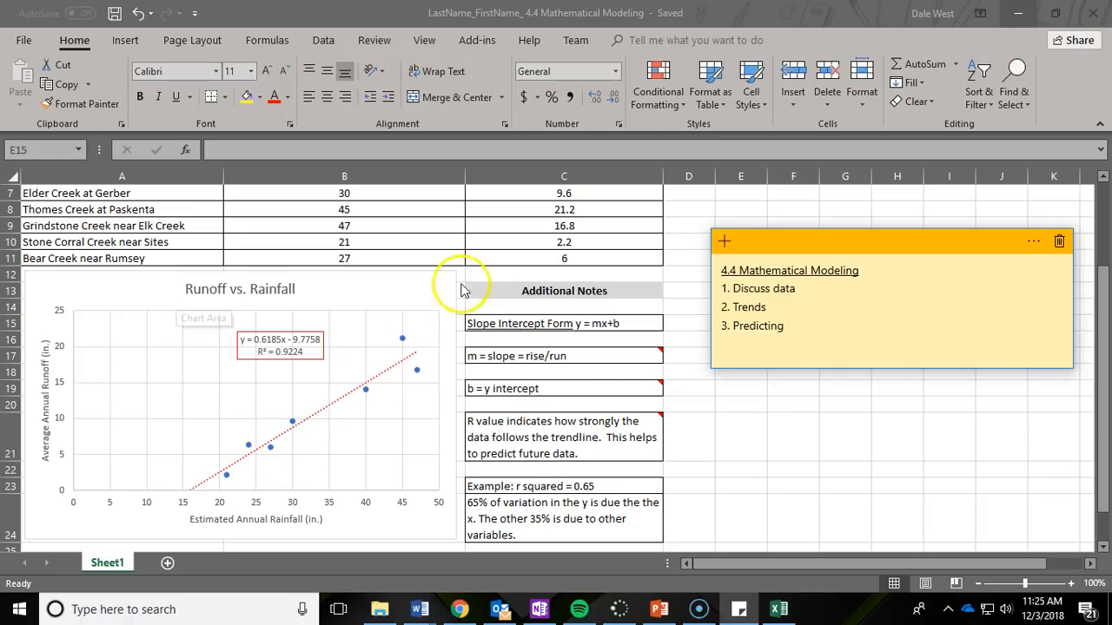
pyautogui.moveTo(526, 330)
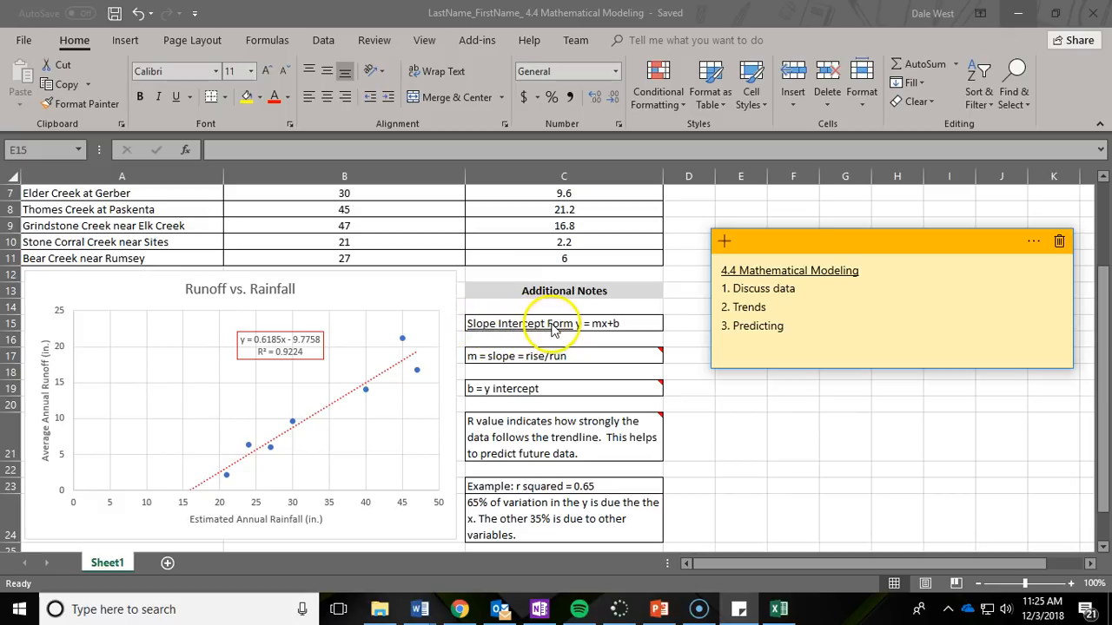
pyautogui.moveTo(599, 335)
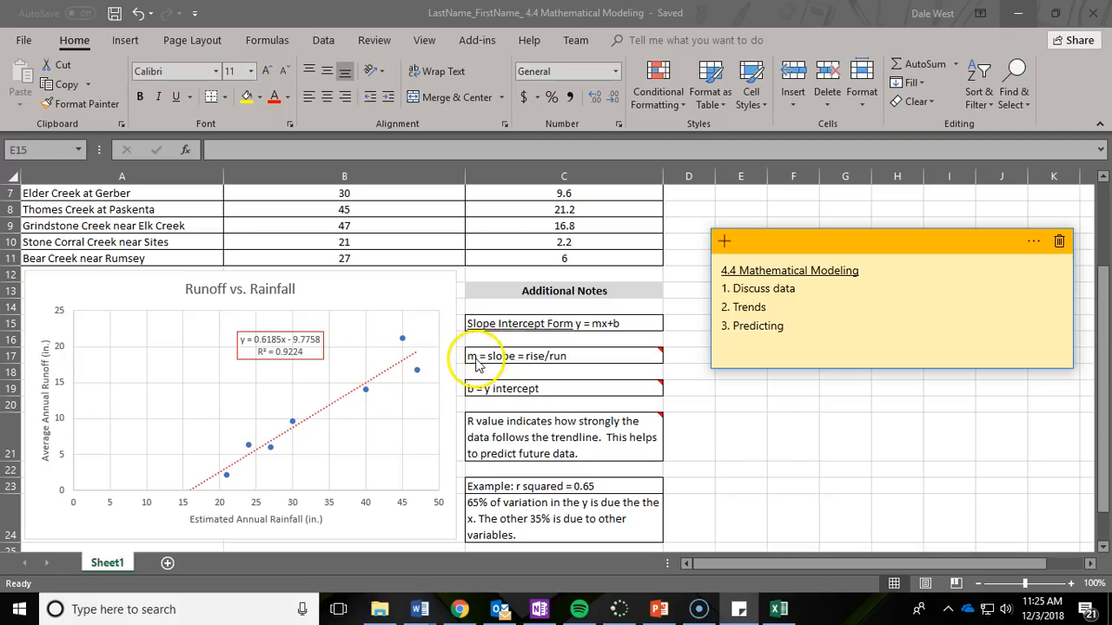
pyautogui.moveTo(196, 443)
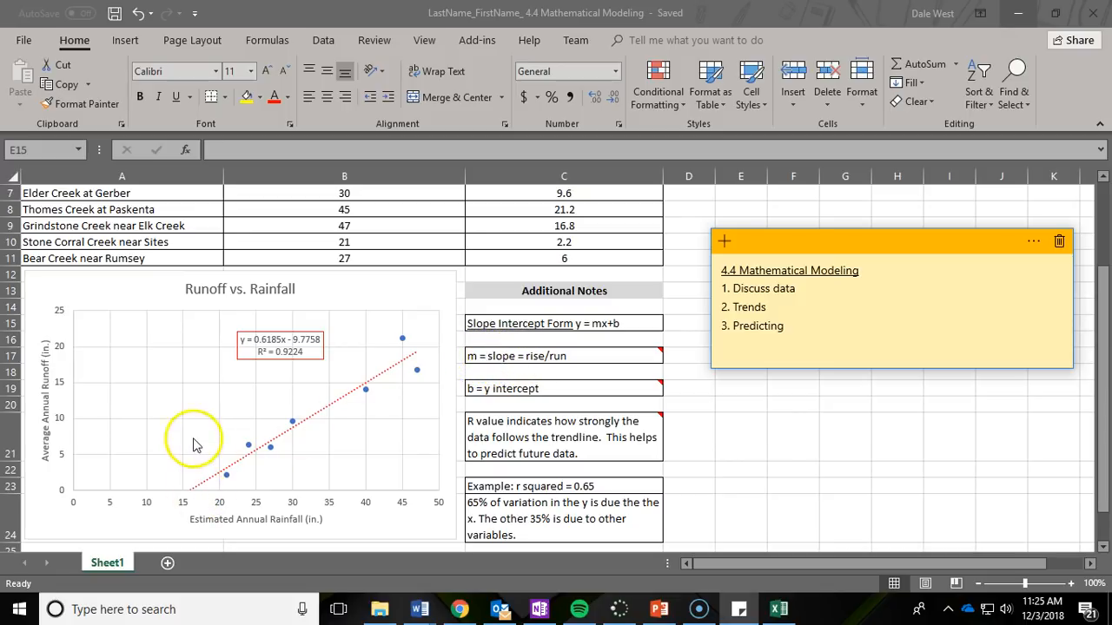
pyautogui.moveTo(297, 425)
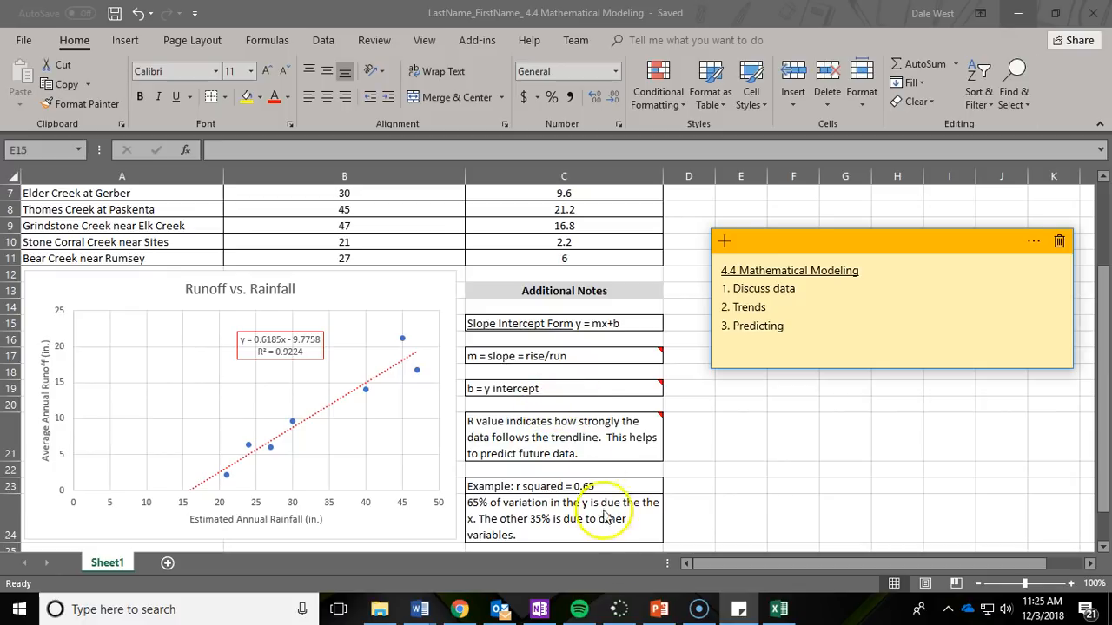
# Switch to the Mathematical Modeling presentation and browse its slide thumbnails, starting with the title slide.
pyautogui.click(658, 608)
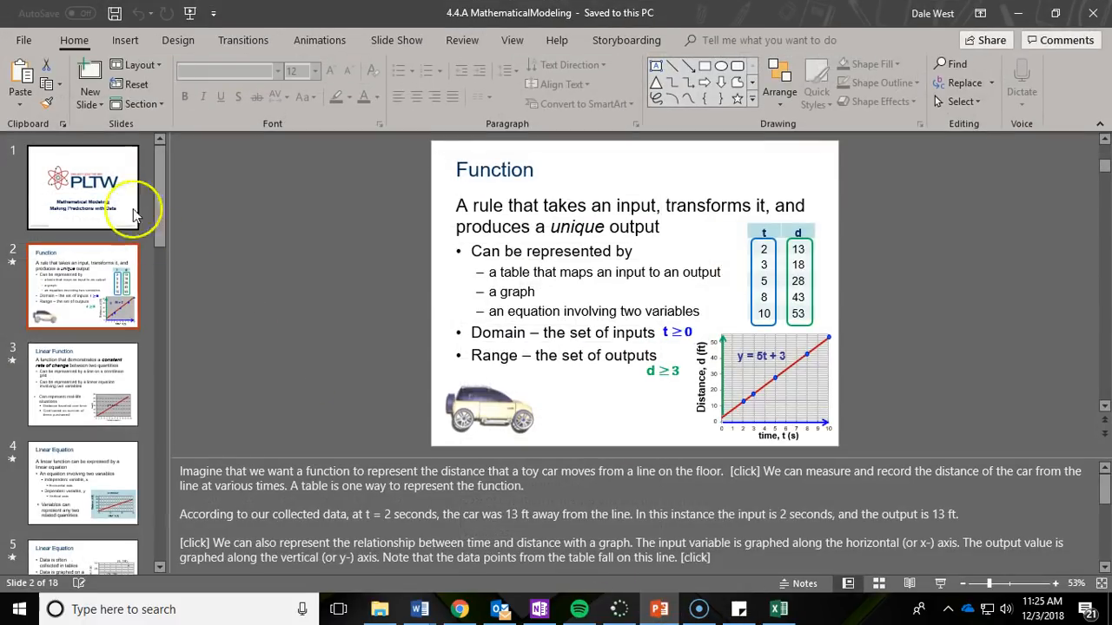
pyautogui.click(83, 187)
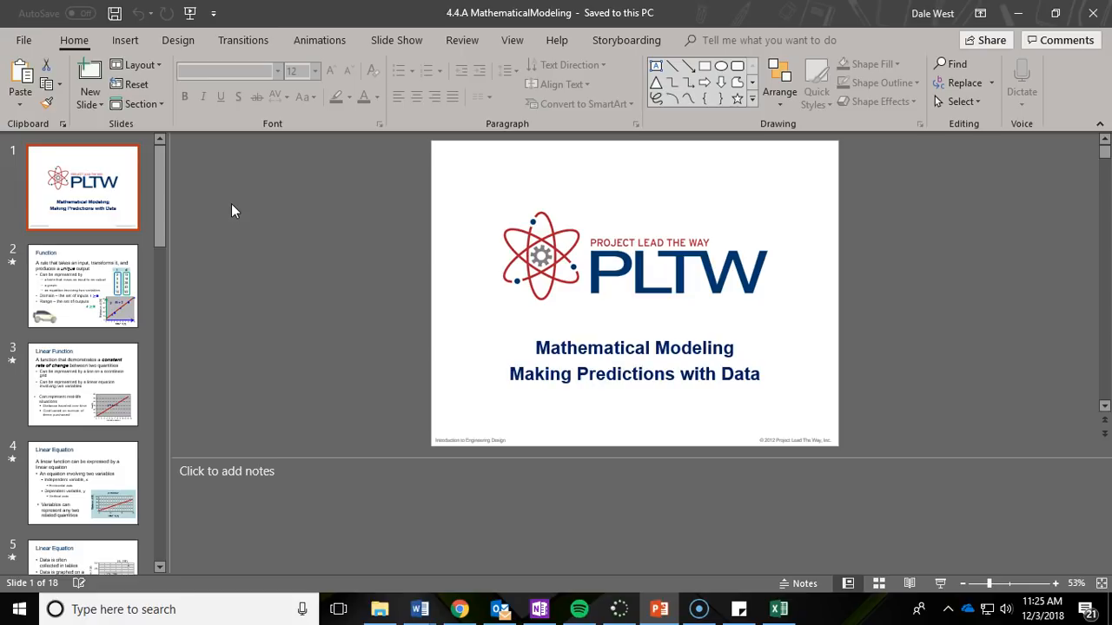
pyautogui.click(547, 278)
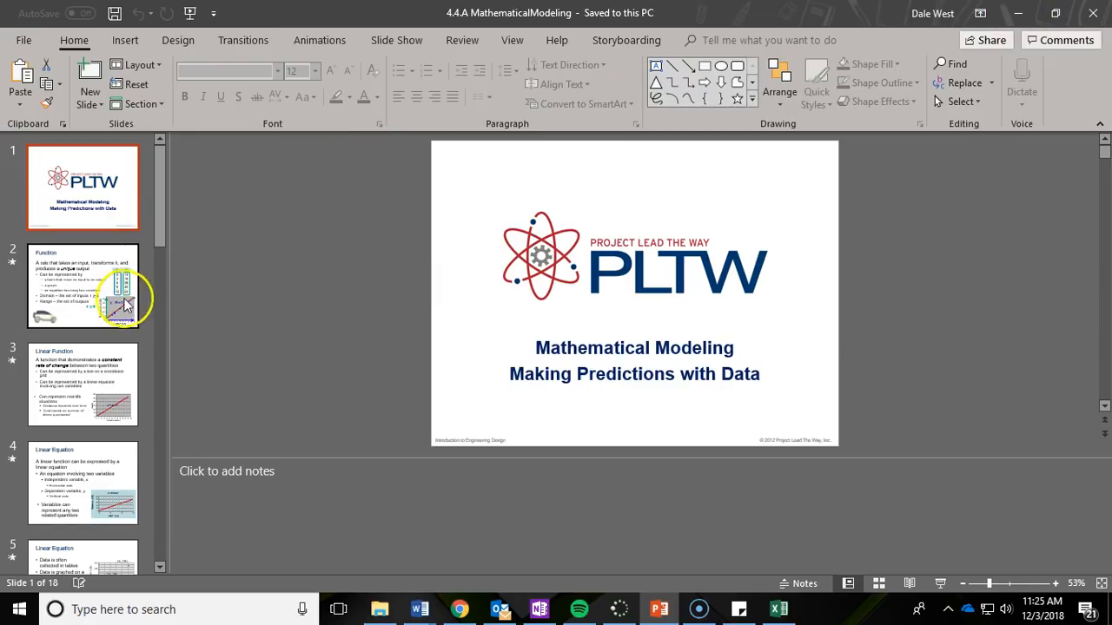
pyautogui.moveTo(103, 262)
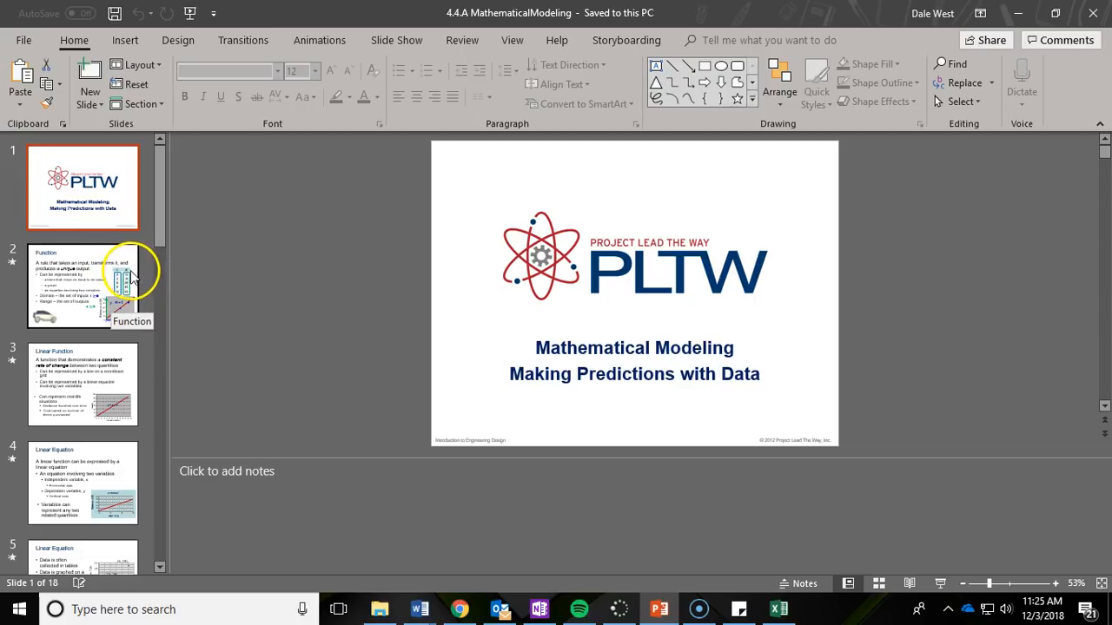
pyautogui.moveTo(71, 298)
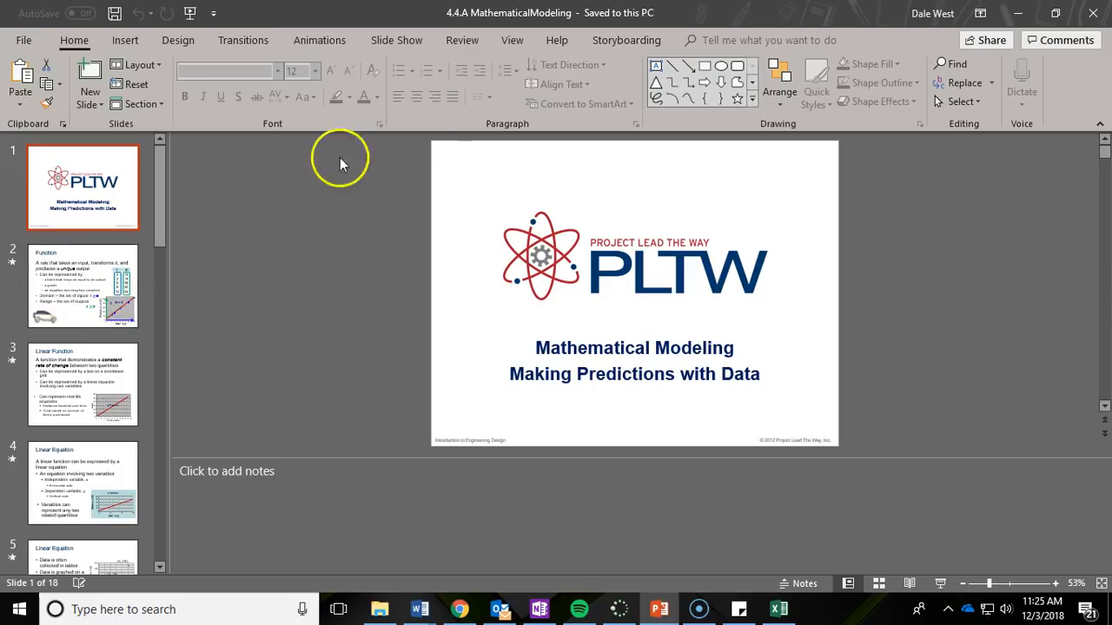
pyautogui.click(82, 286)
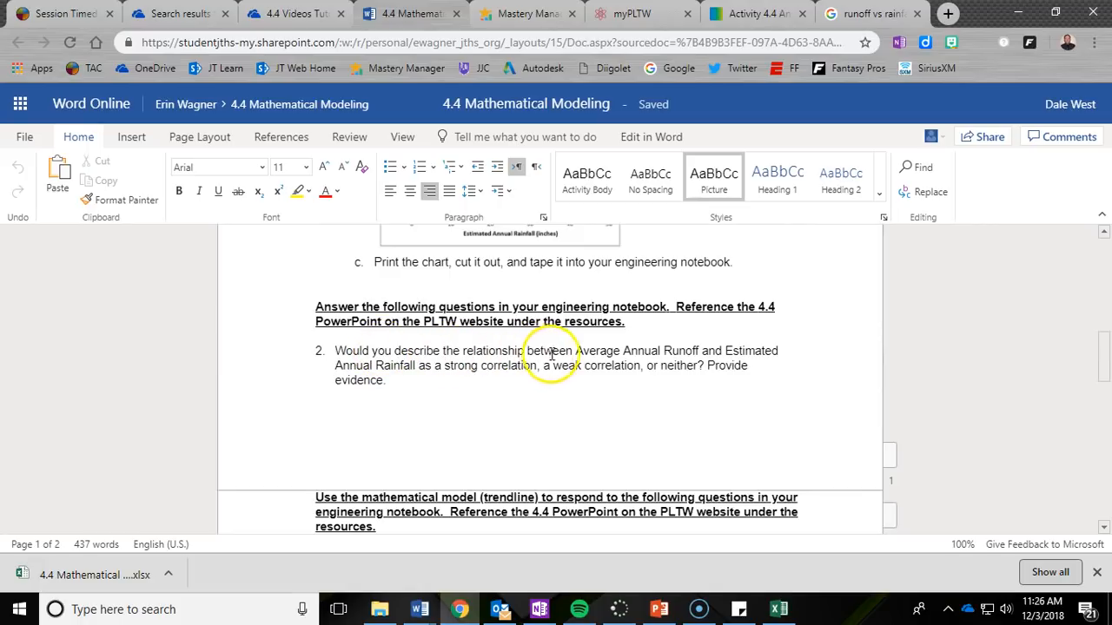
pyautogui.moveTo(717, 352)
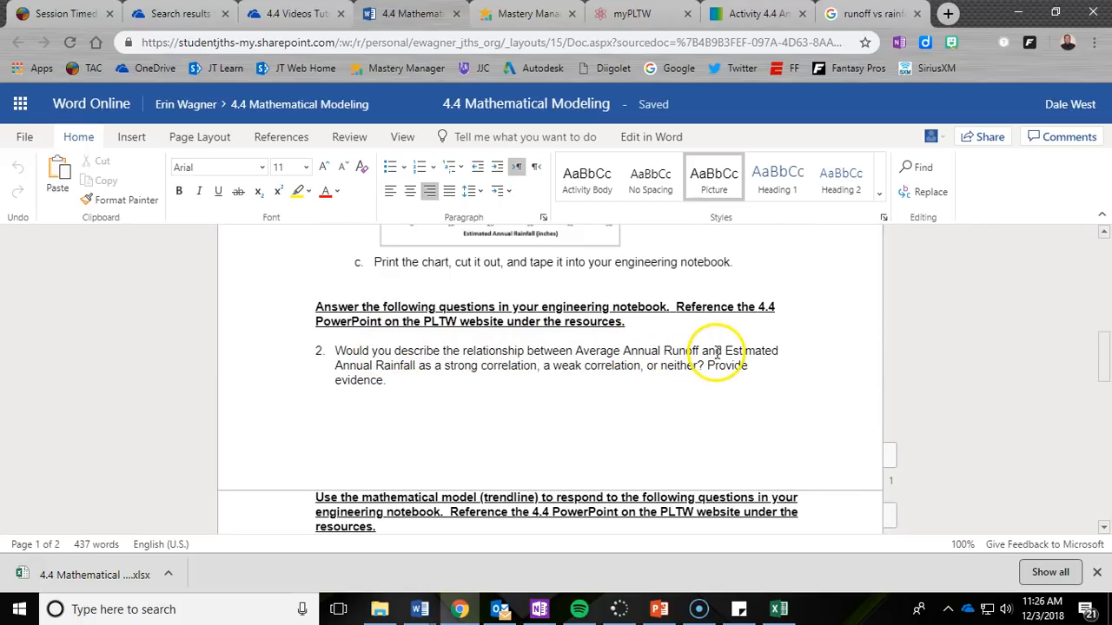
pyautogui.moveTo(406, 365)
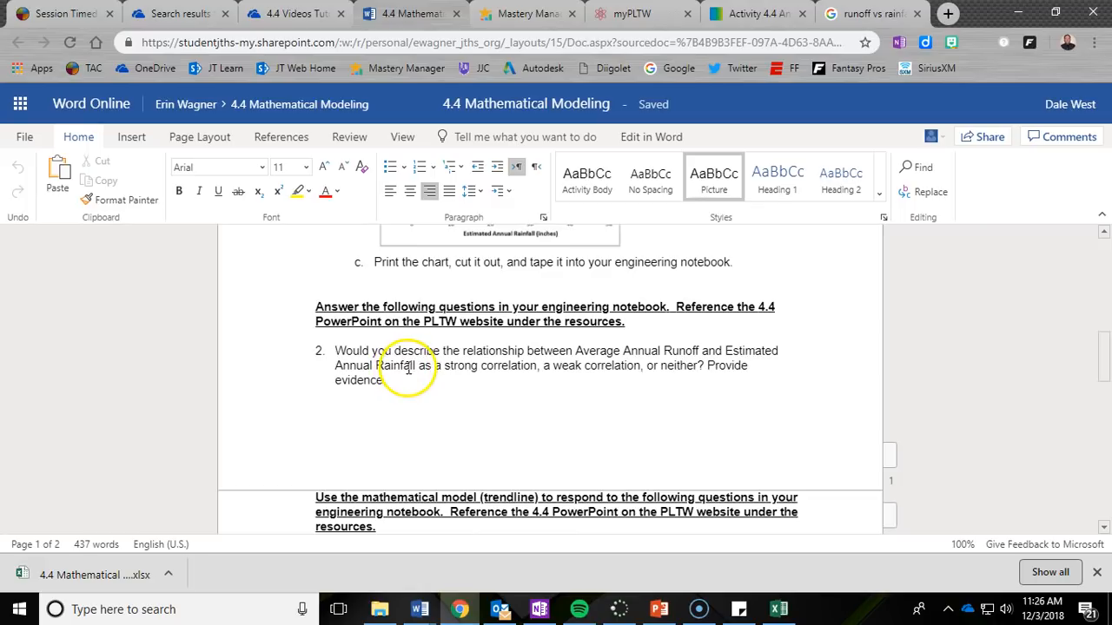
pyautogui.moveTo(532, 365)
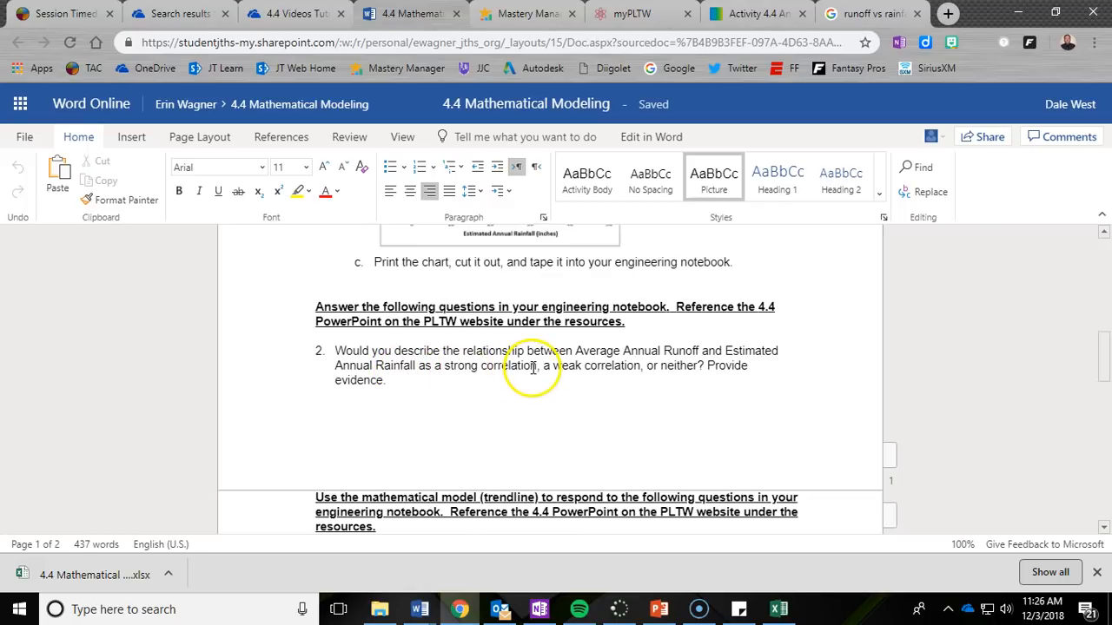
pyautogui.moveTo(695, 365)
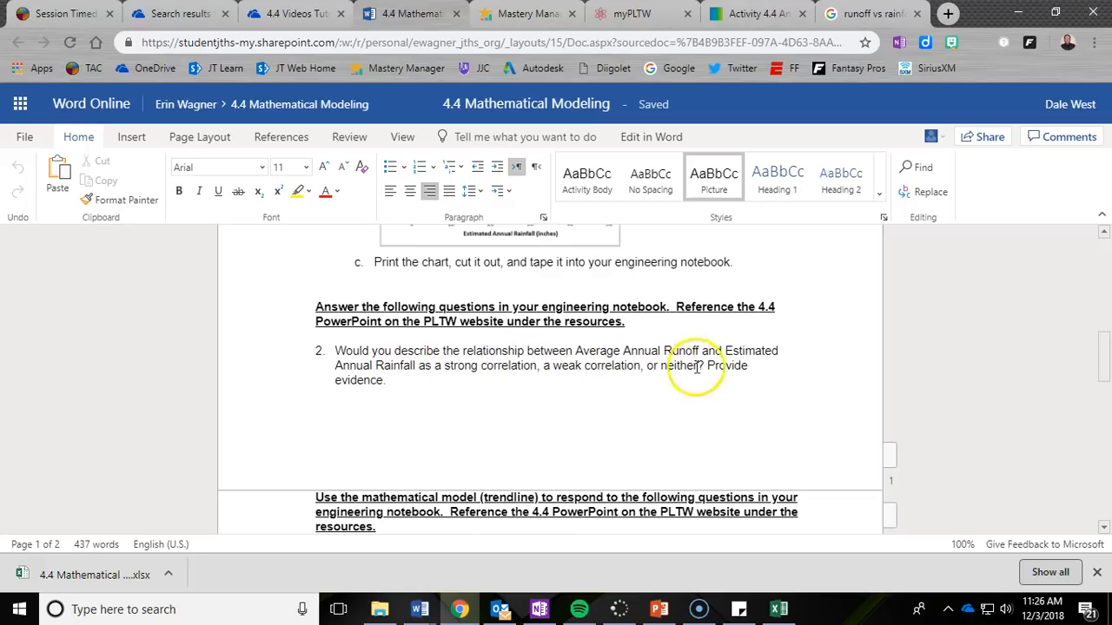
pyautogui.moveTo(971, 13)
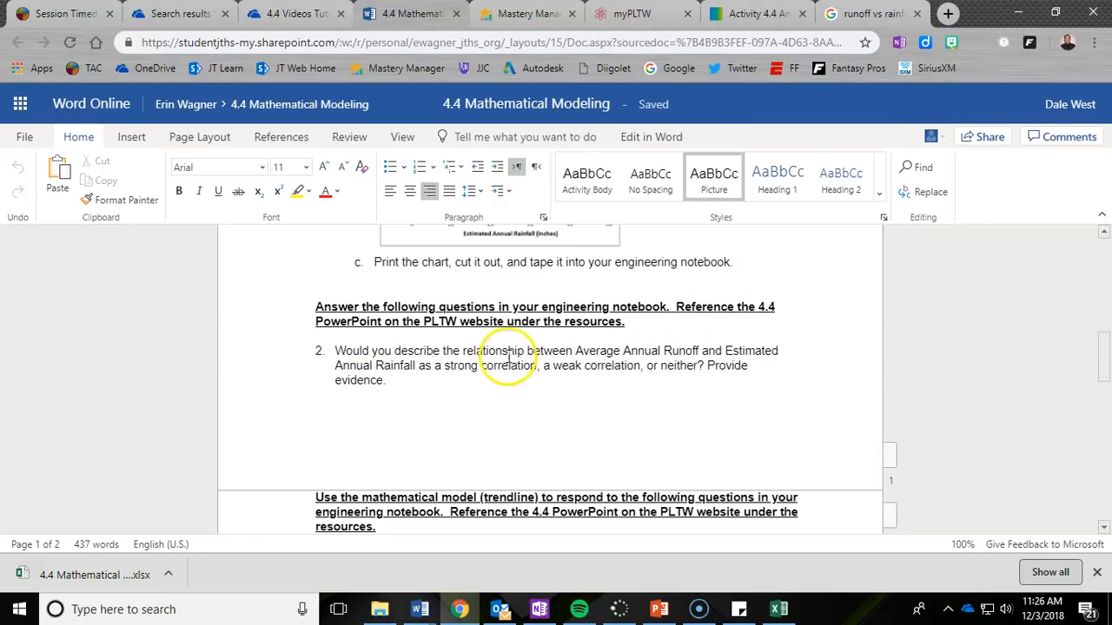
pyautogui.moveTo(699, 356)
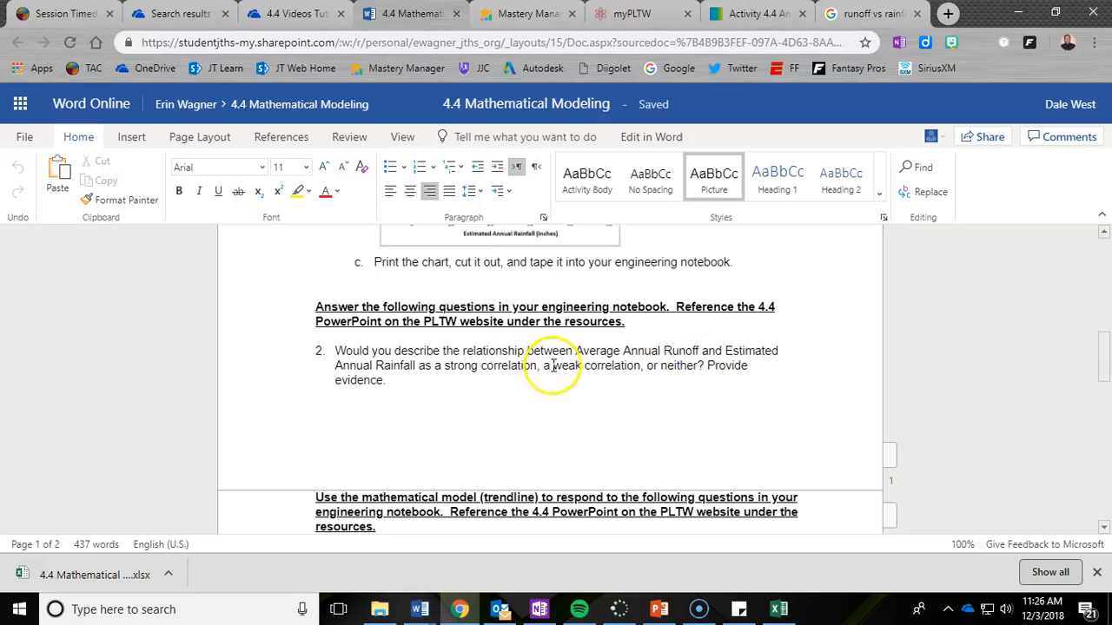
pyautogui.moveTo(400, 387)
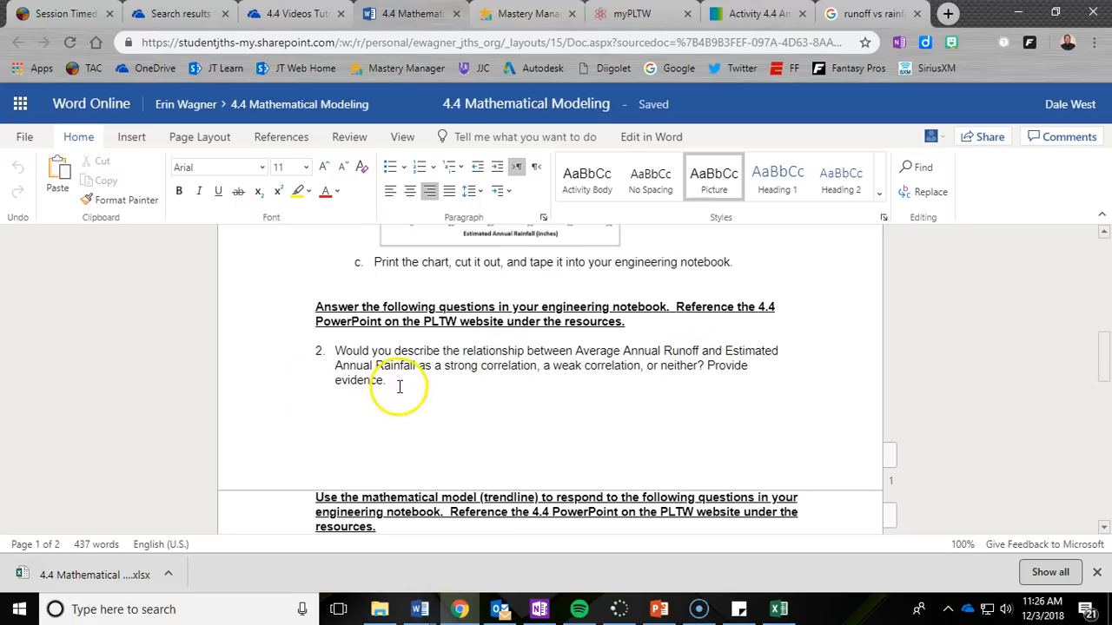
pyautogui.moveTo(970, 26)
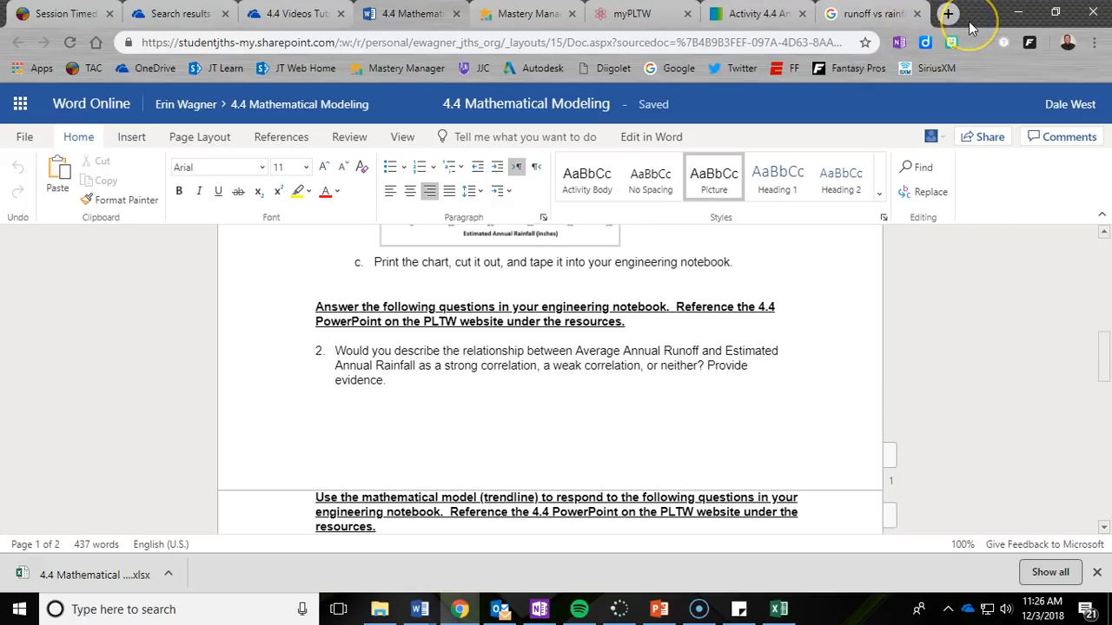
pyautogui.moveTo(921, 118)
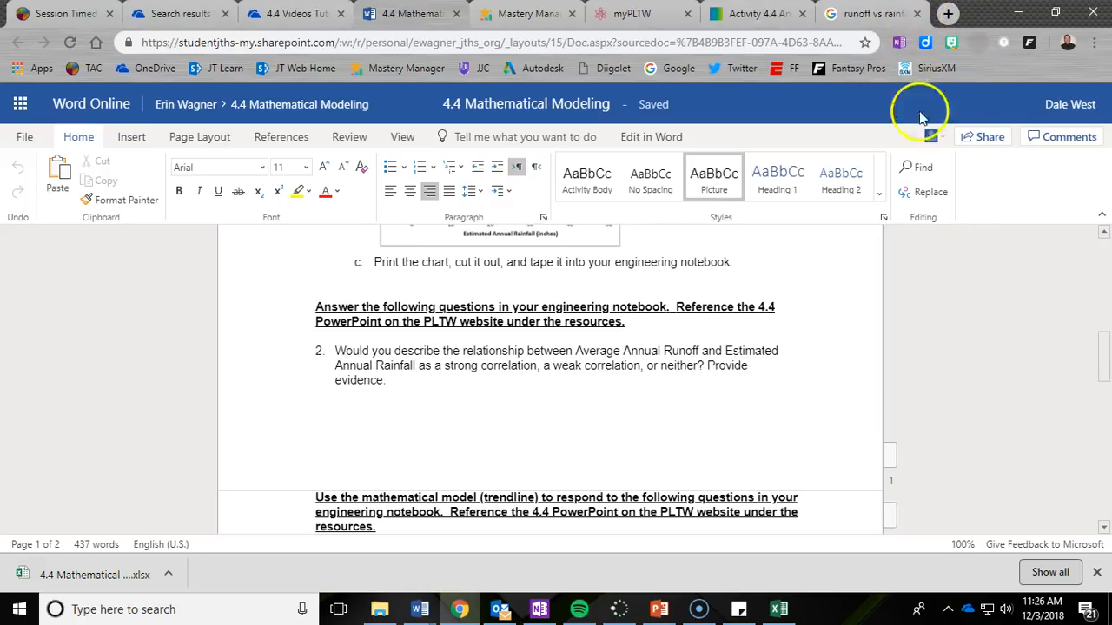
pyautogui.moveTo(497, 391)
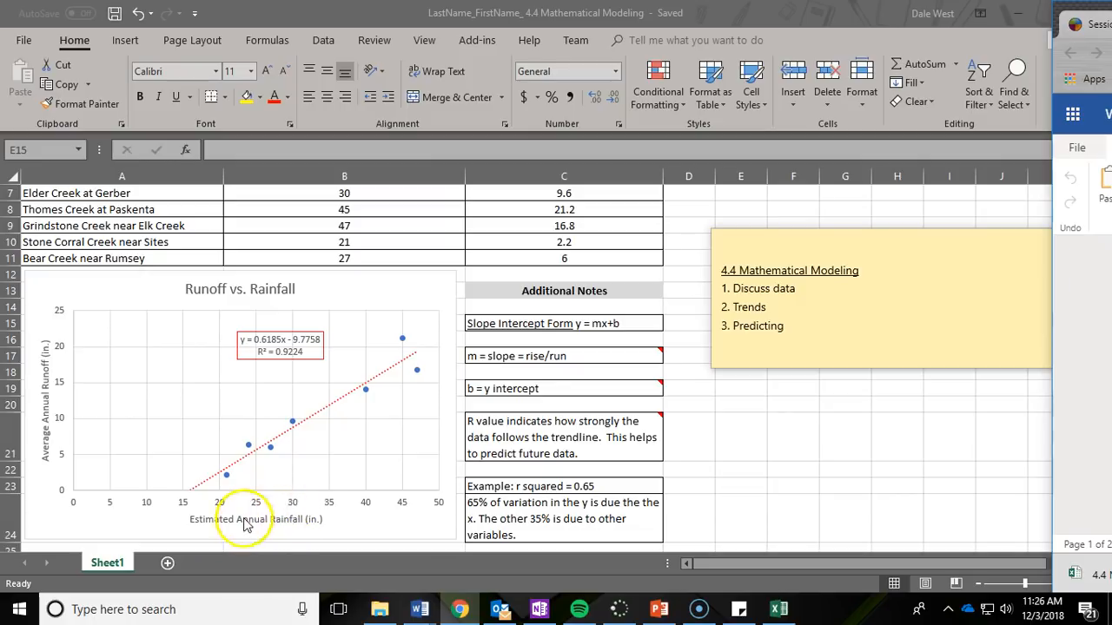
pyautogui.moveTo(50, 412)
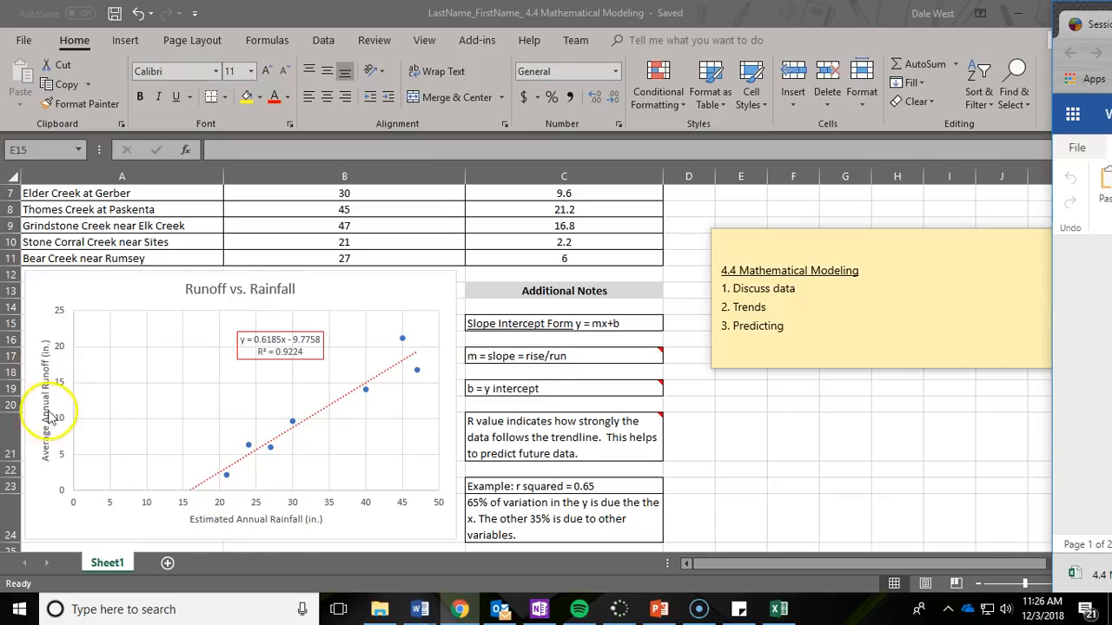
pyautogui.moveTo(838, 437)
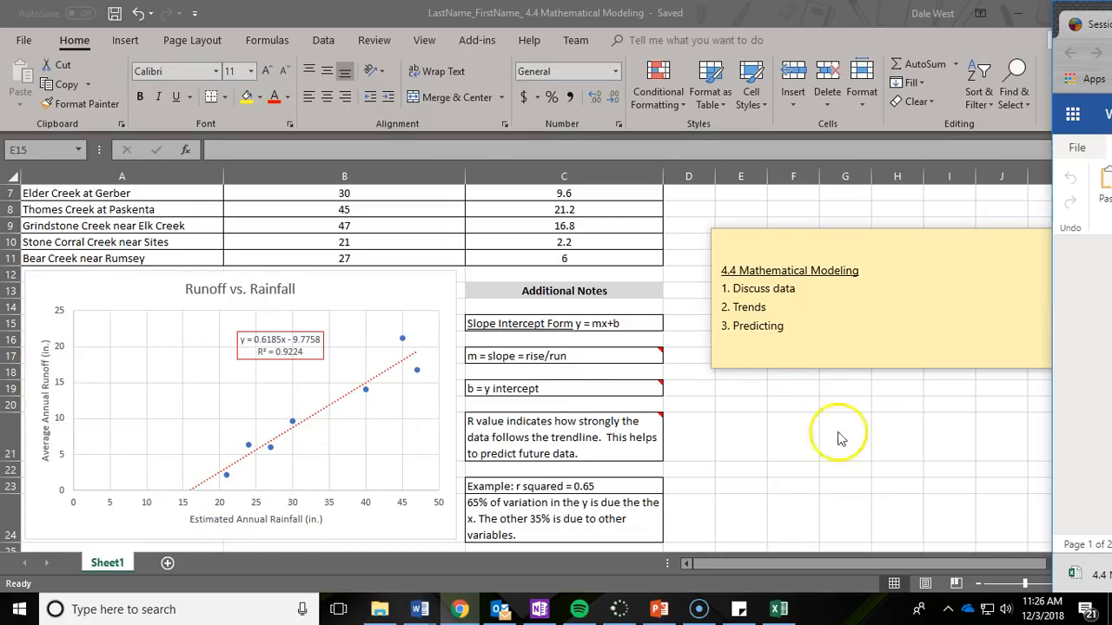
pyautogui.moveTo(838, 434)
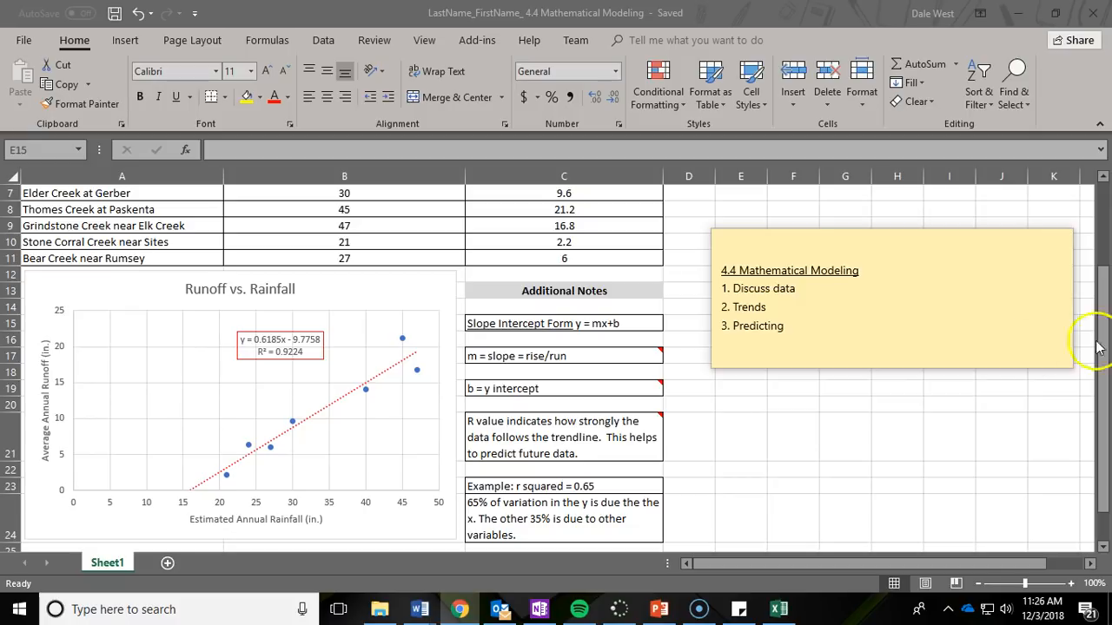
pyautogui.moveTo(834, 386)
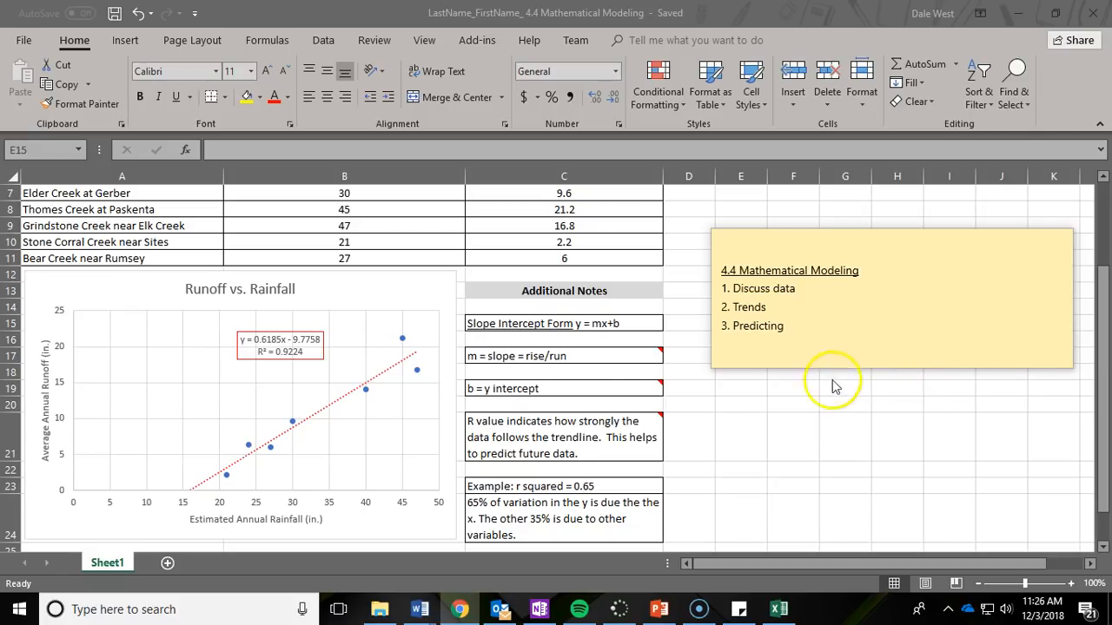
pyautogui.moveTo(261, 359)
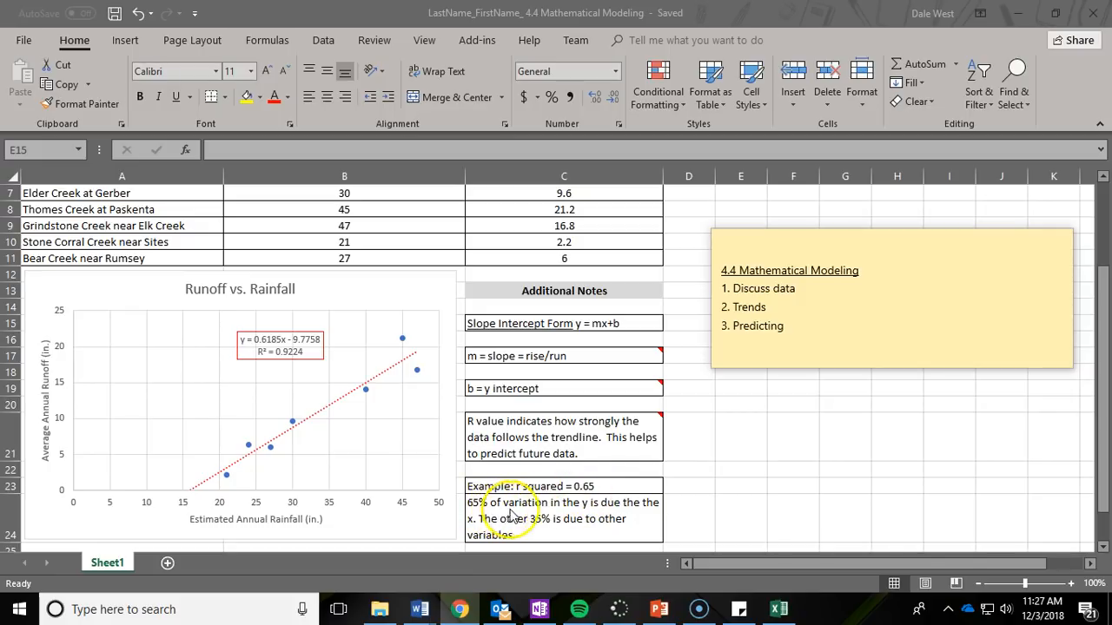
pyautogui.moveTo(563, 513)
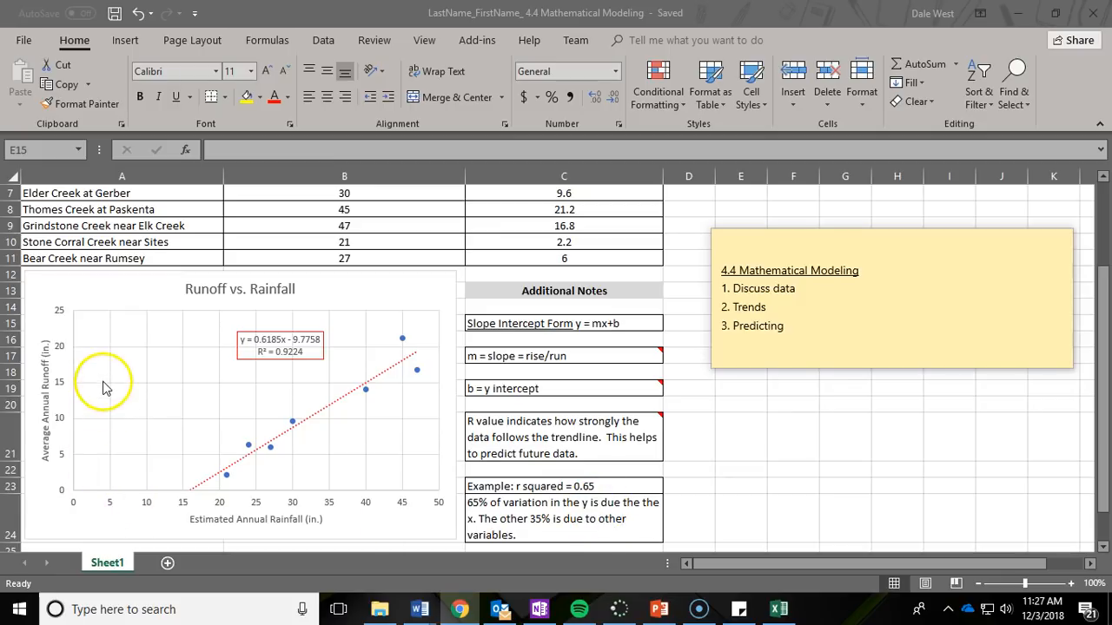
pyautogui.moveTo(482, 521)
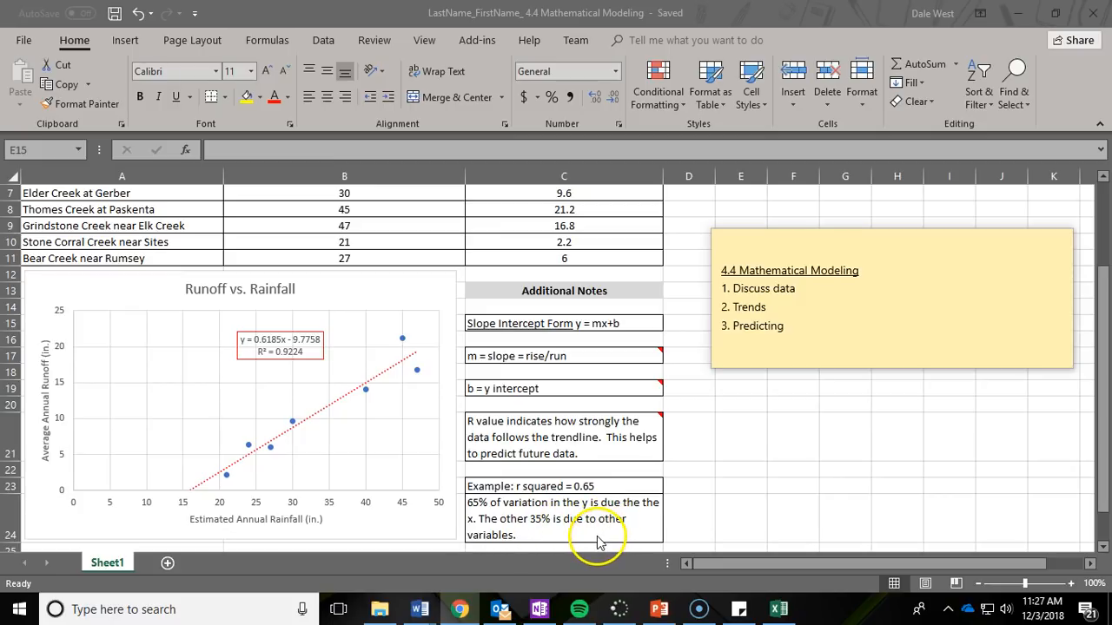
pyautogui.moveTo(613, 534)
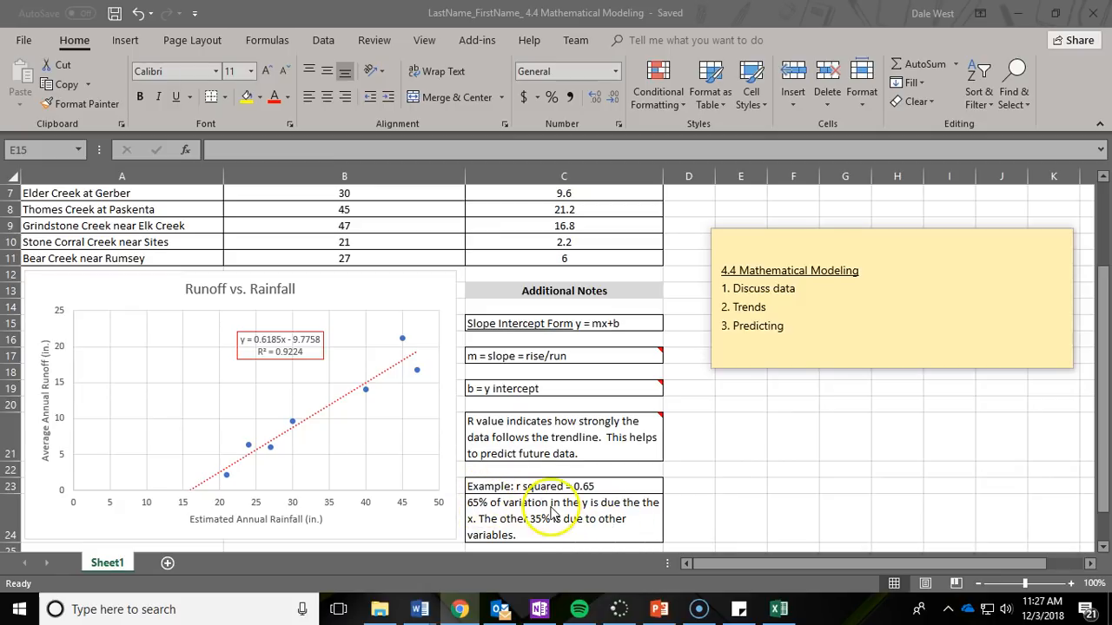
pyautogui.moveTo(268, 508)
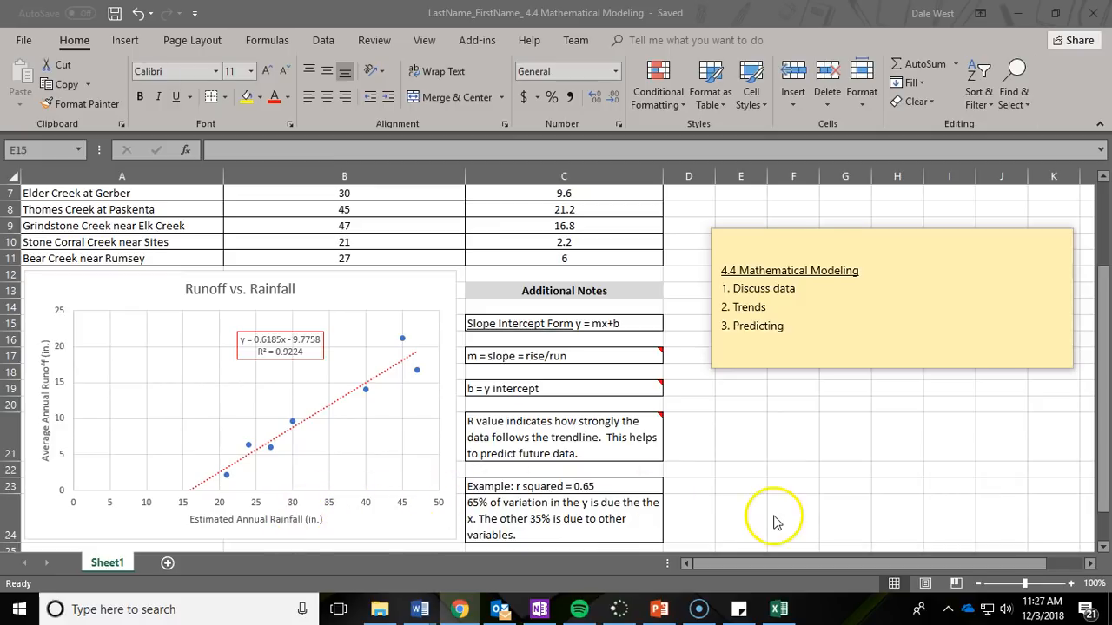
pyautogui.moveTo(792, 525)
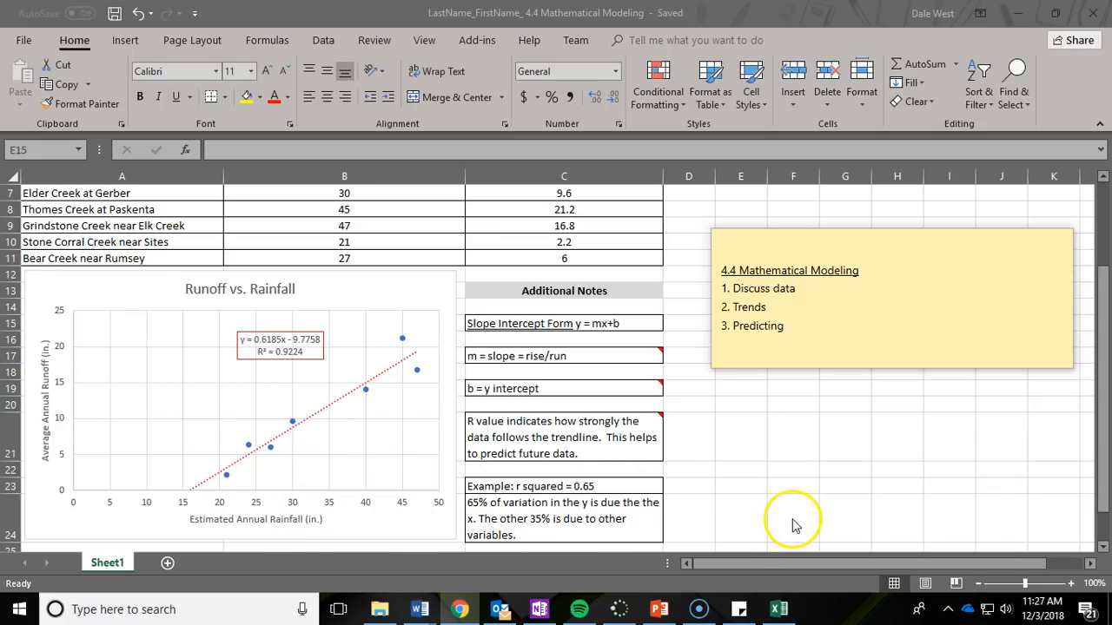
pyautogui.moveTo(669, 430)
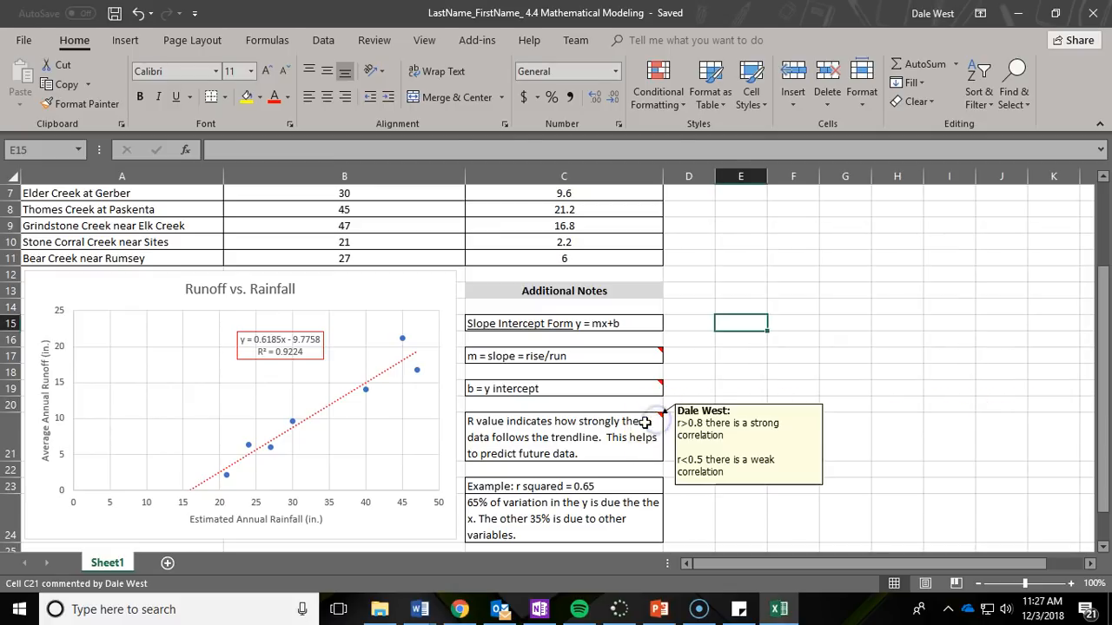
pyautogui.click(563, 437)
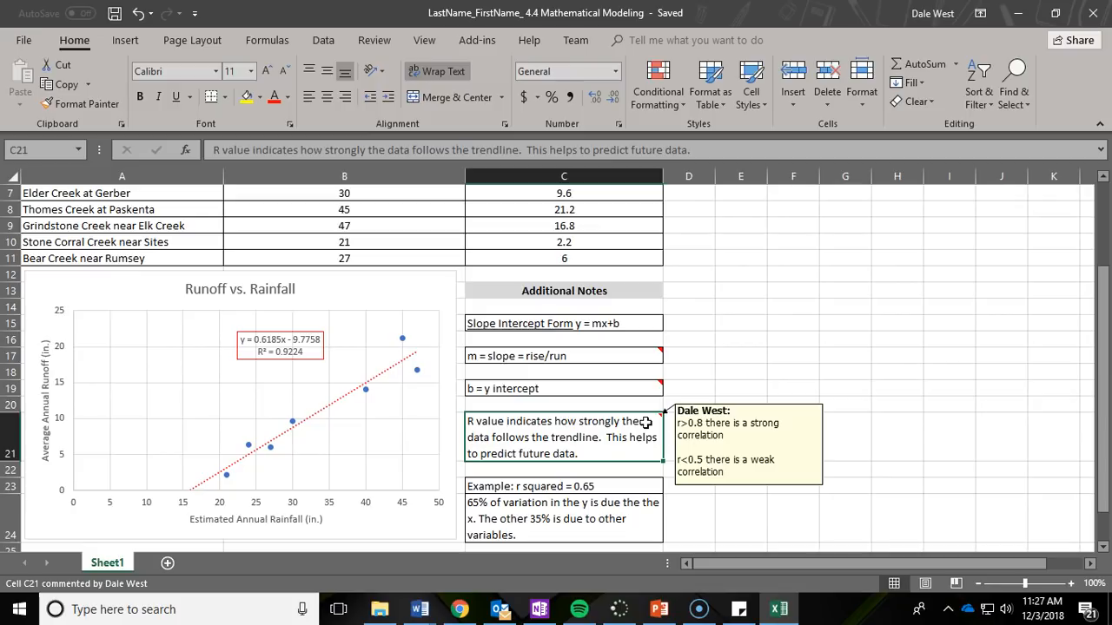
pyautogui.moveTo(607, 426)
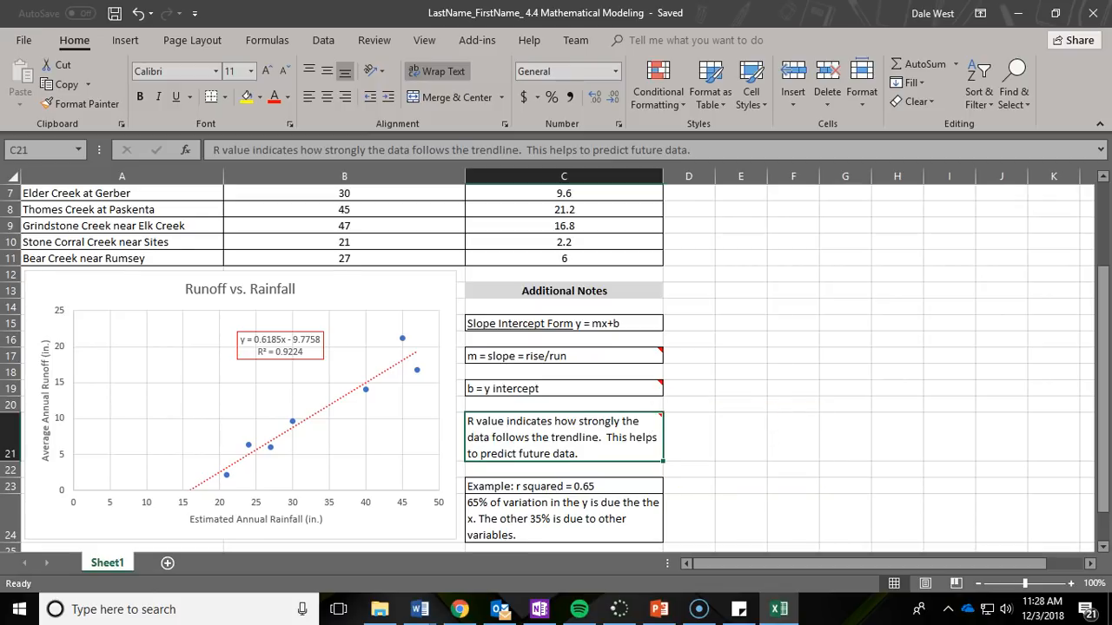
pyautogui.scroll(-3)
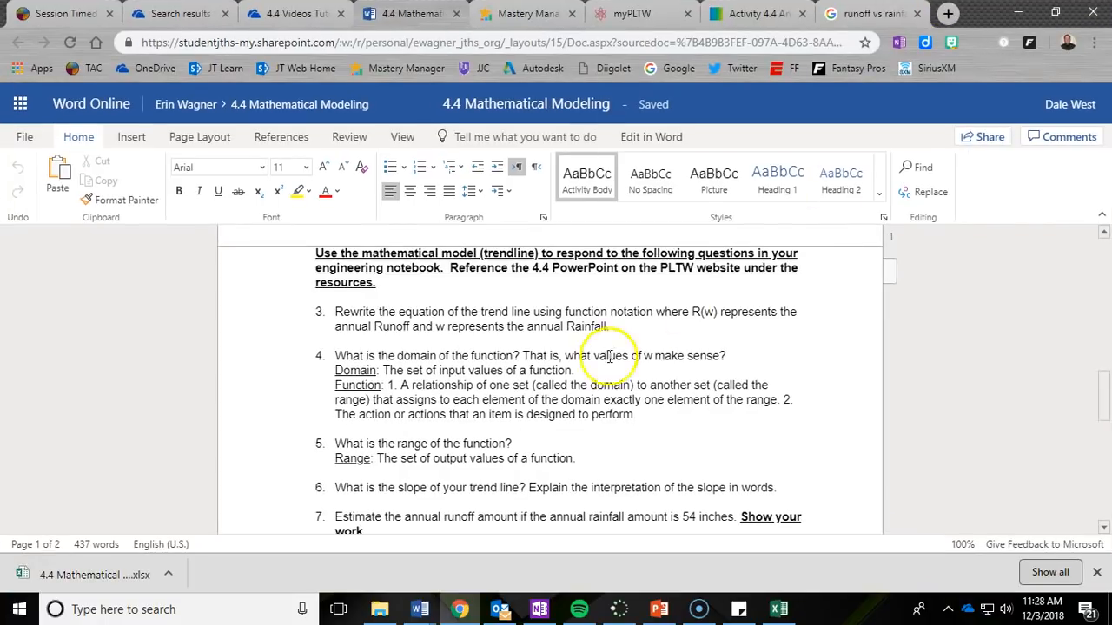
pyautogui.moveTo(733, 224)
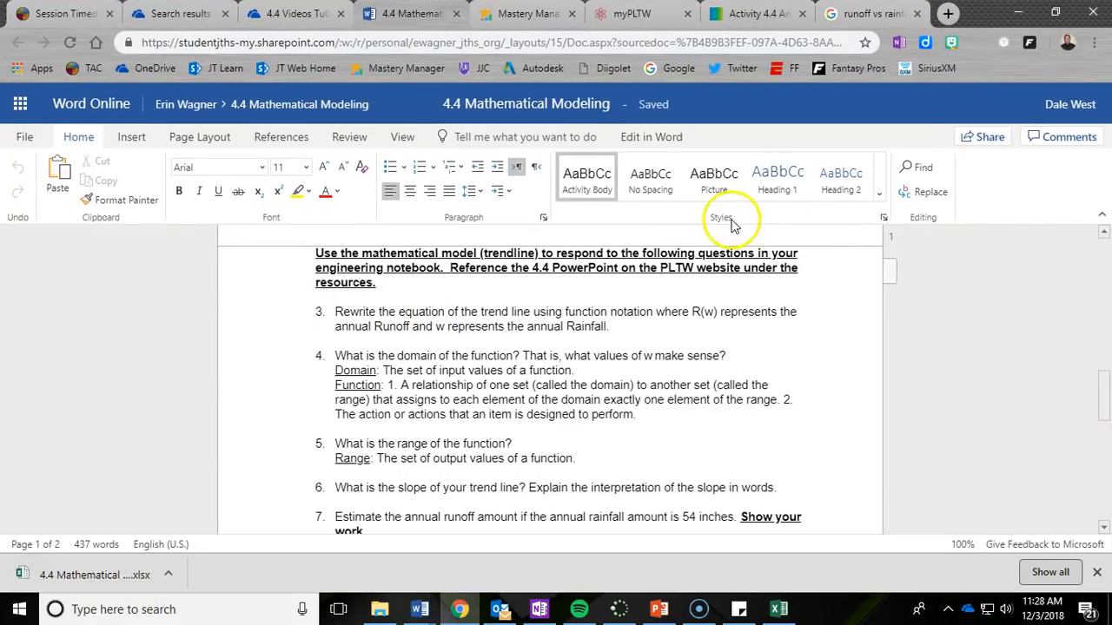
pyautogui.moveTo(567, 316)
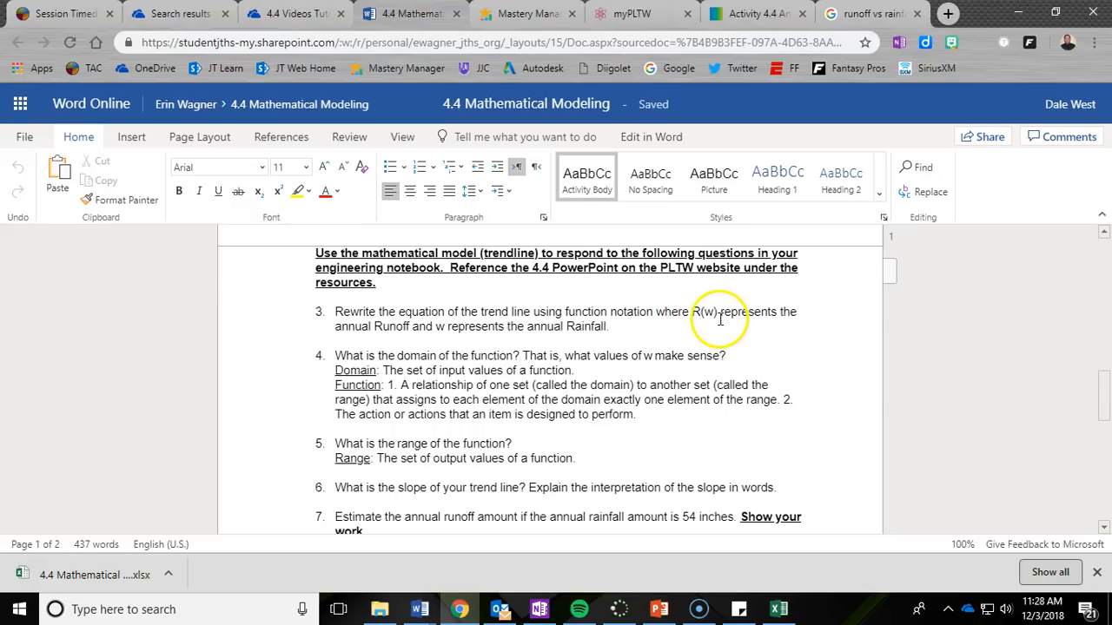
pyautogui.moveTo(389, 328)
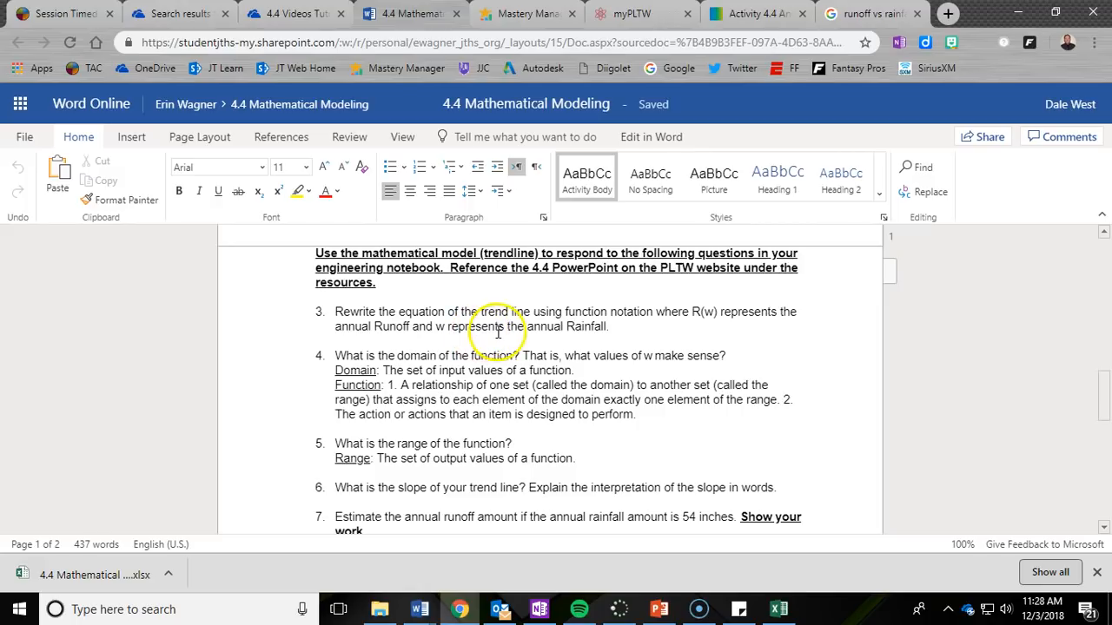
# Return to the spreadsheet chart whose trendline reads y = 0.6185x − 9.7758.
pyautogui.click(777, 608)
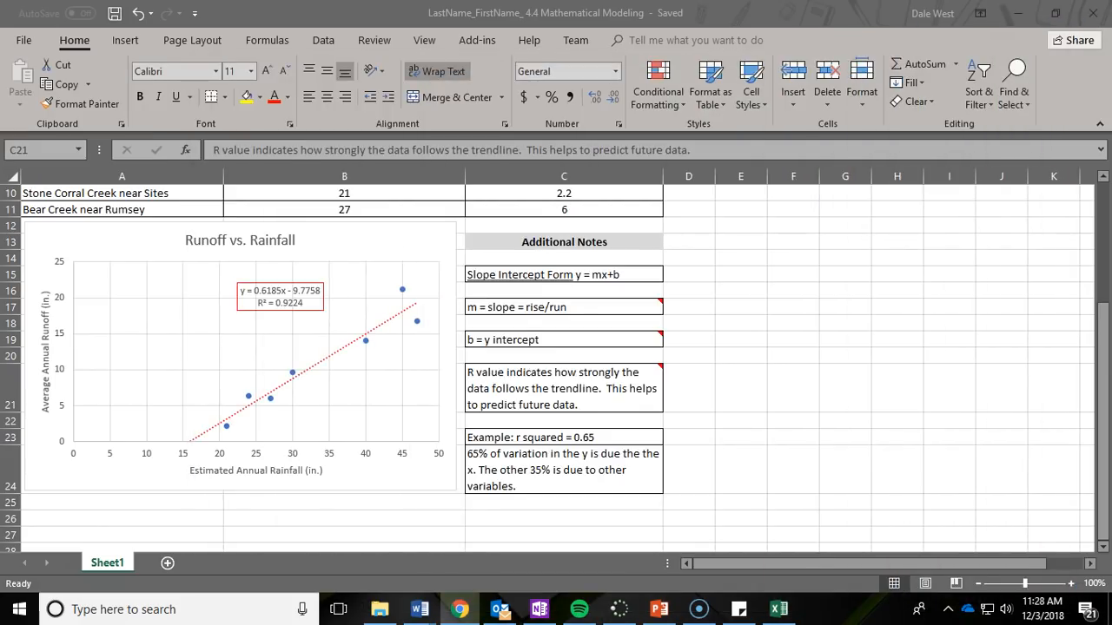
pyautogui.moveTo(1033, 436)
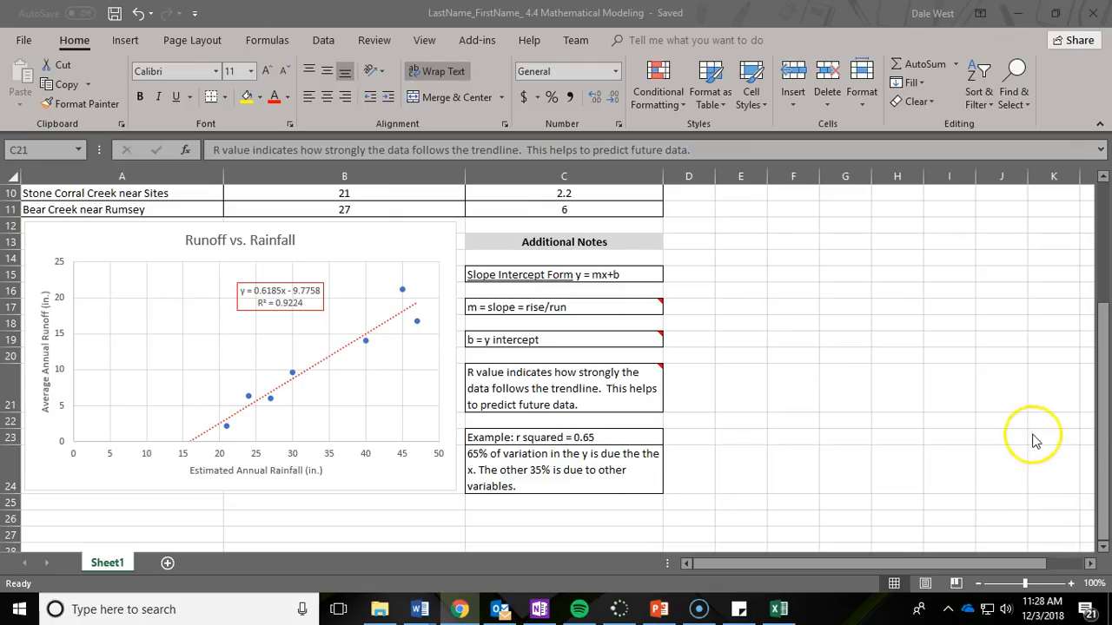
pyautogui.moveTo(729, 424)
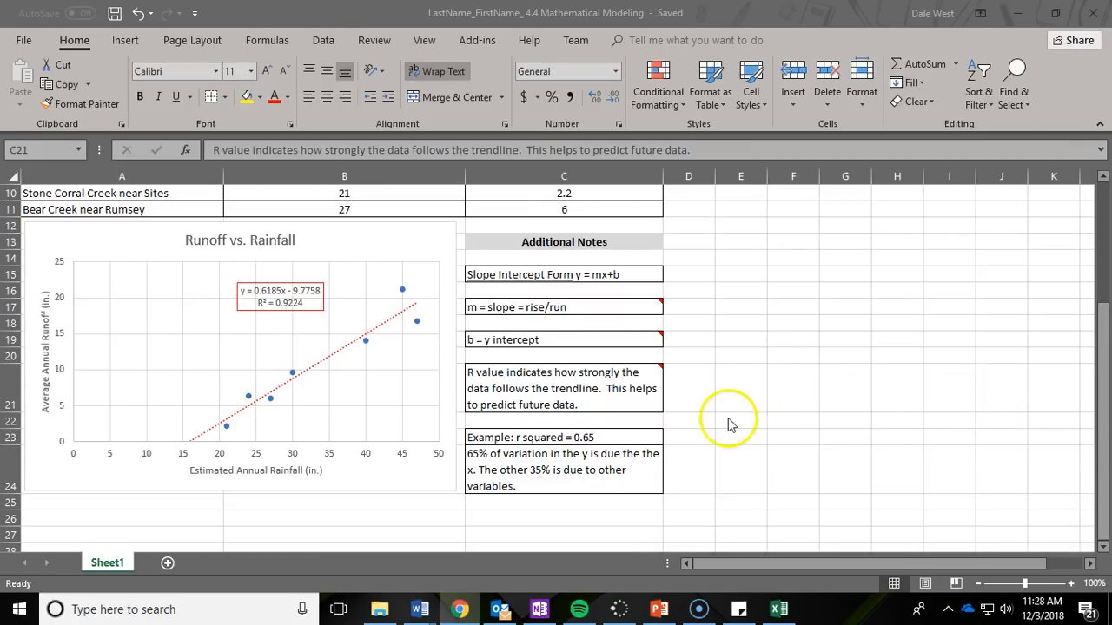
pyautogui.moveTo(246, 298)
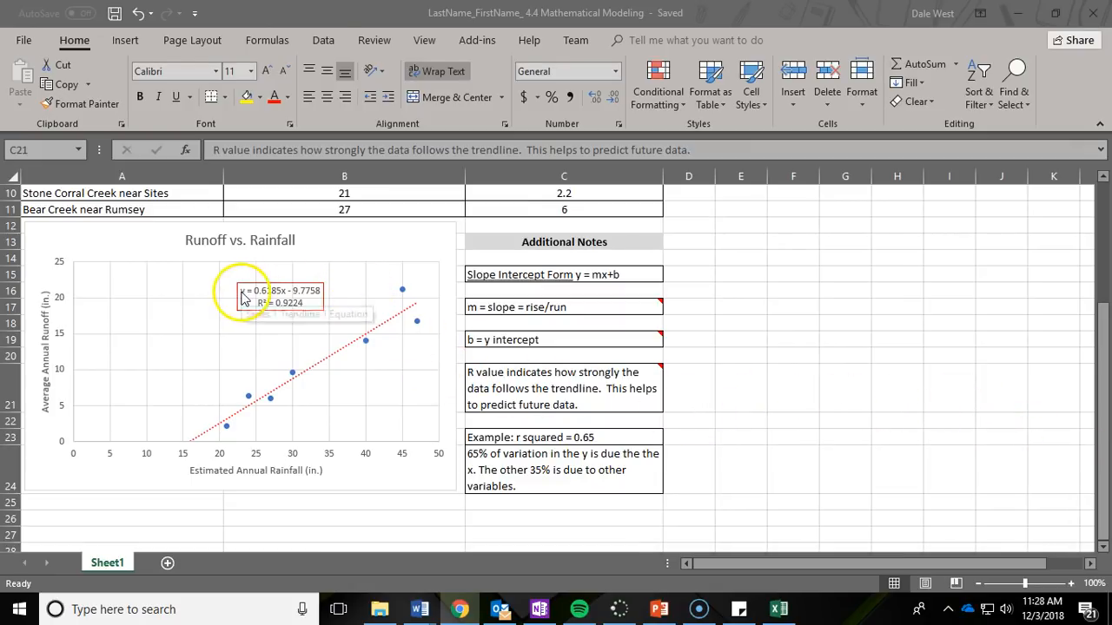
pyautogui.moveTo(317, 298)
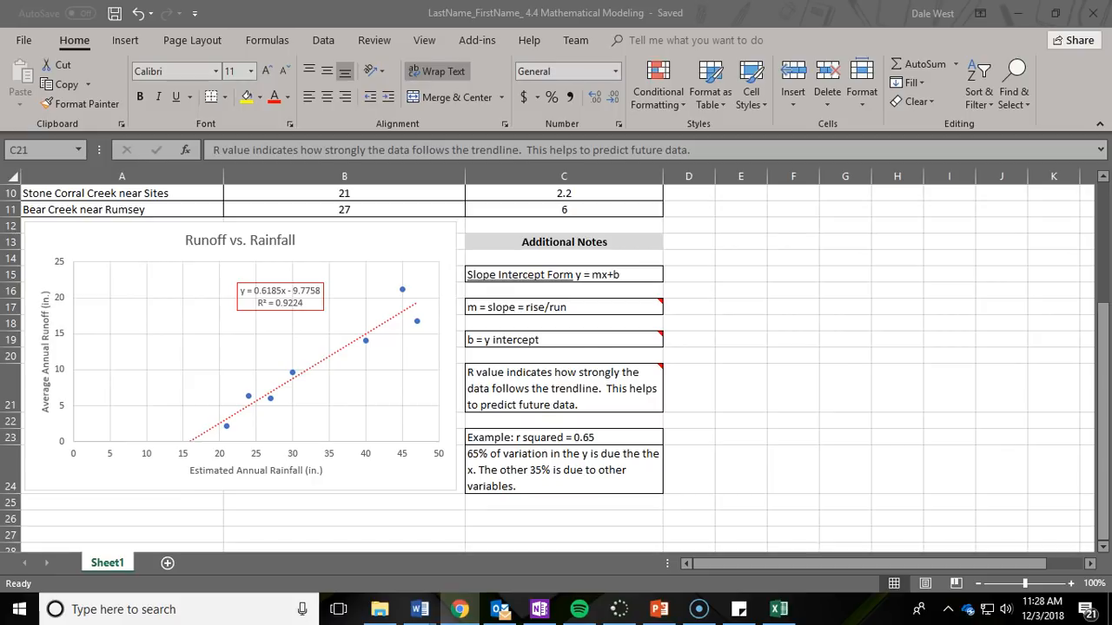
pyautogui.moveTo(252, 300)
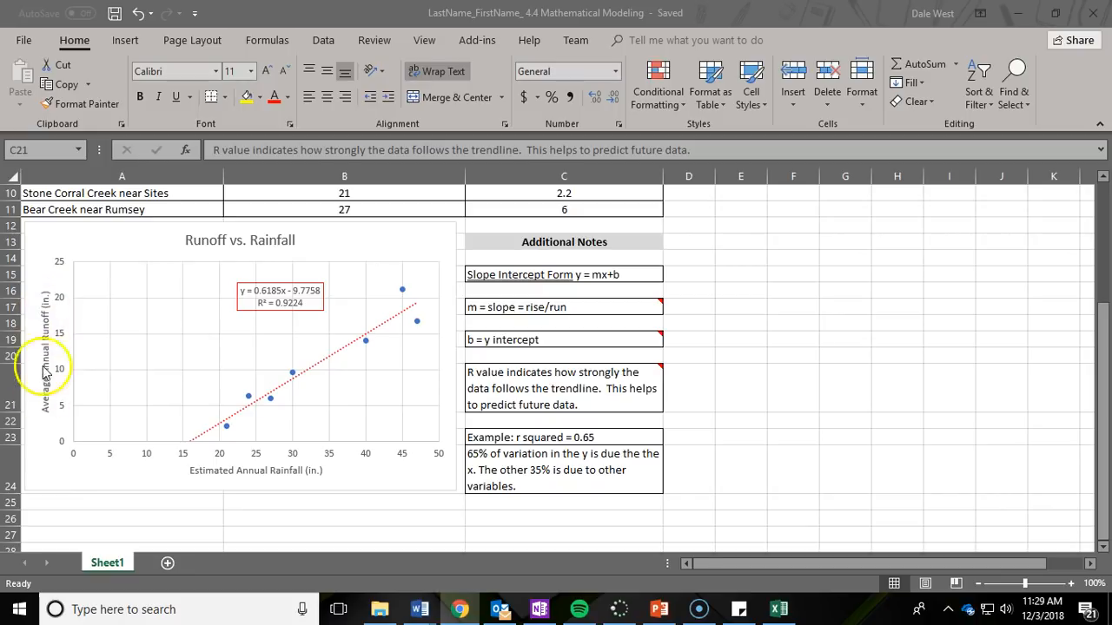
pyautogui.moveTo(516, 324)
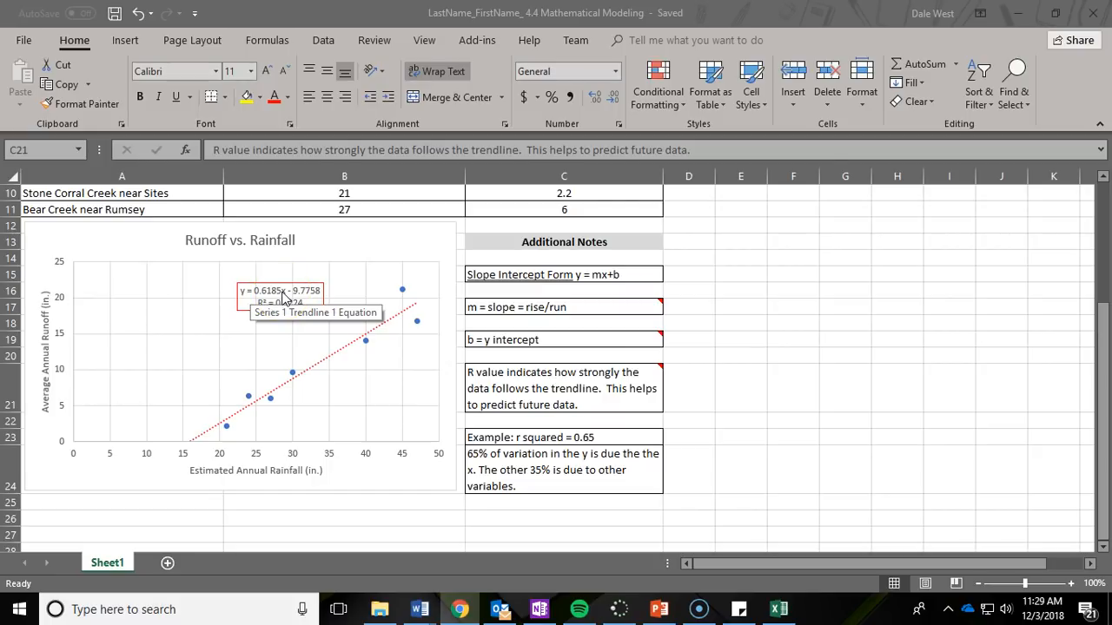
pyautogui.moveTo(291, 480)
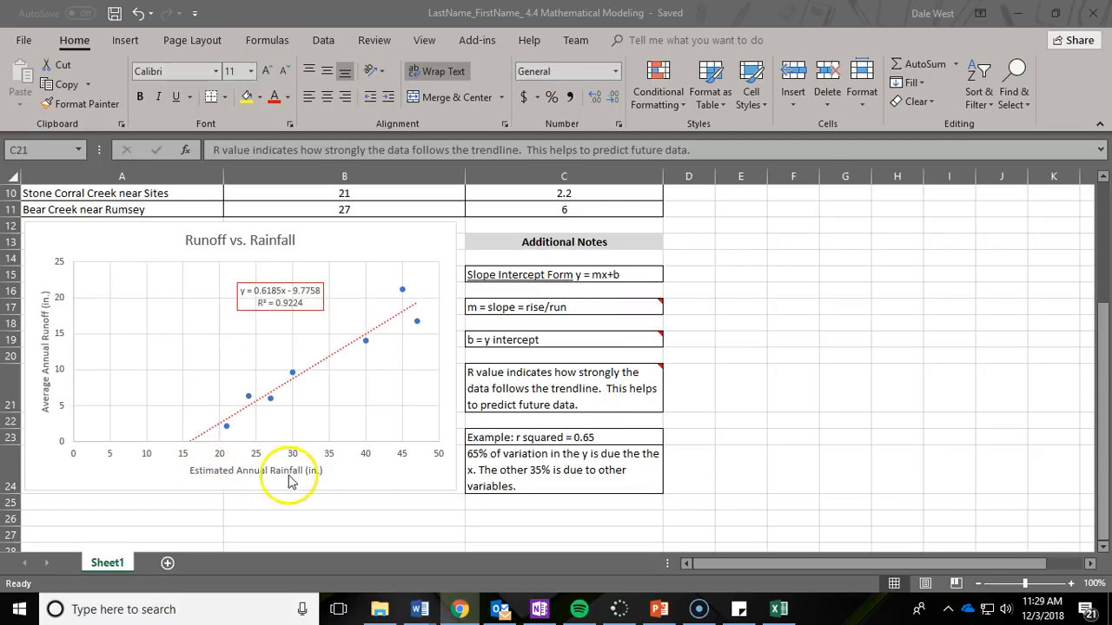
pyautogui.moveTo(300, 299)
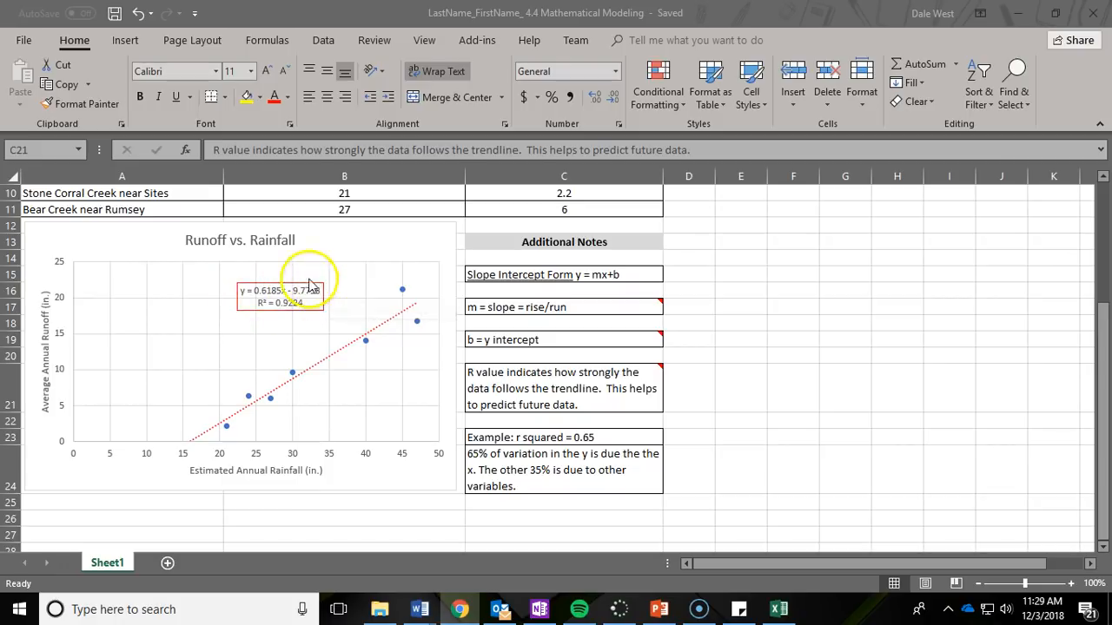
pyautogui.moveTo(239, 300)
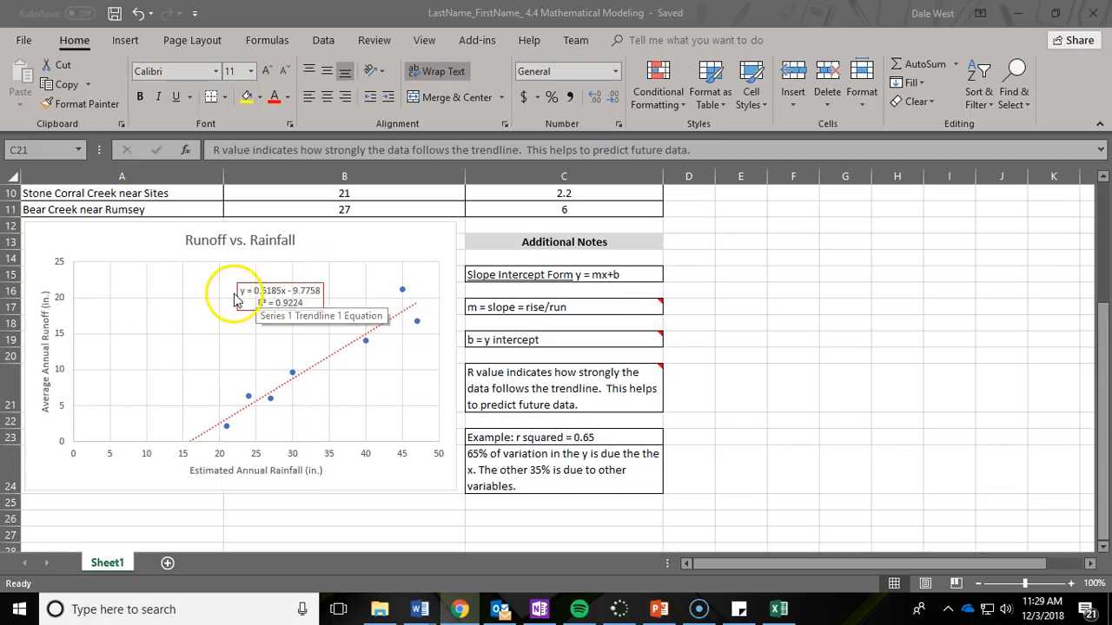
pyautogui.moveTo(221, 356)
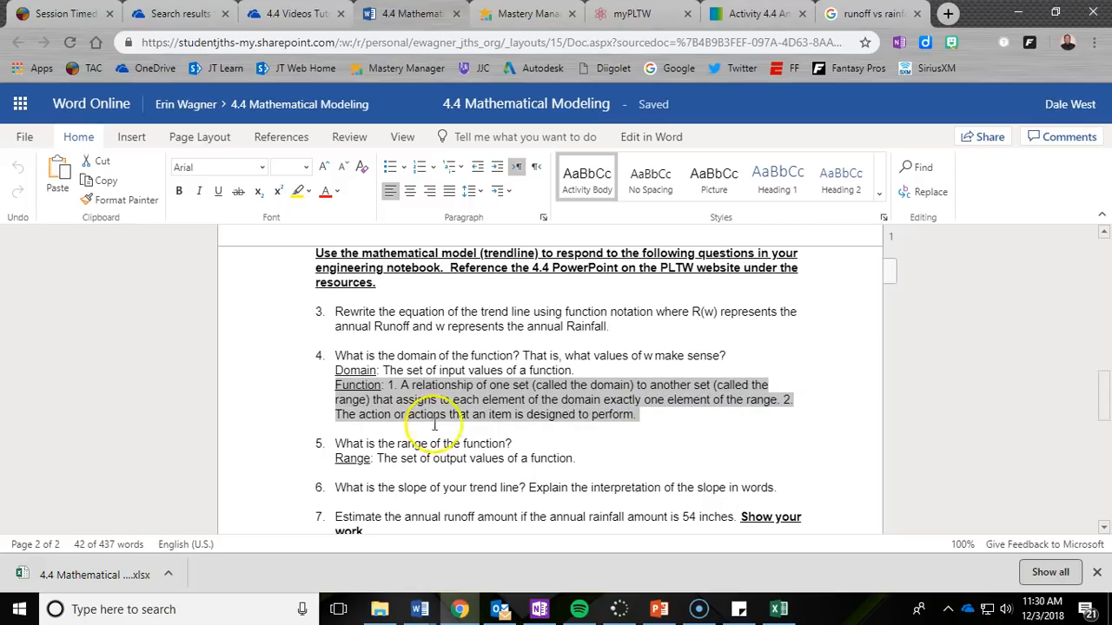
pyautogui.moveTo(547, 421)
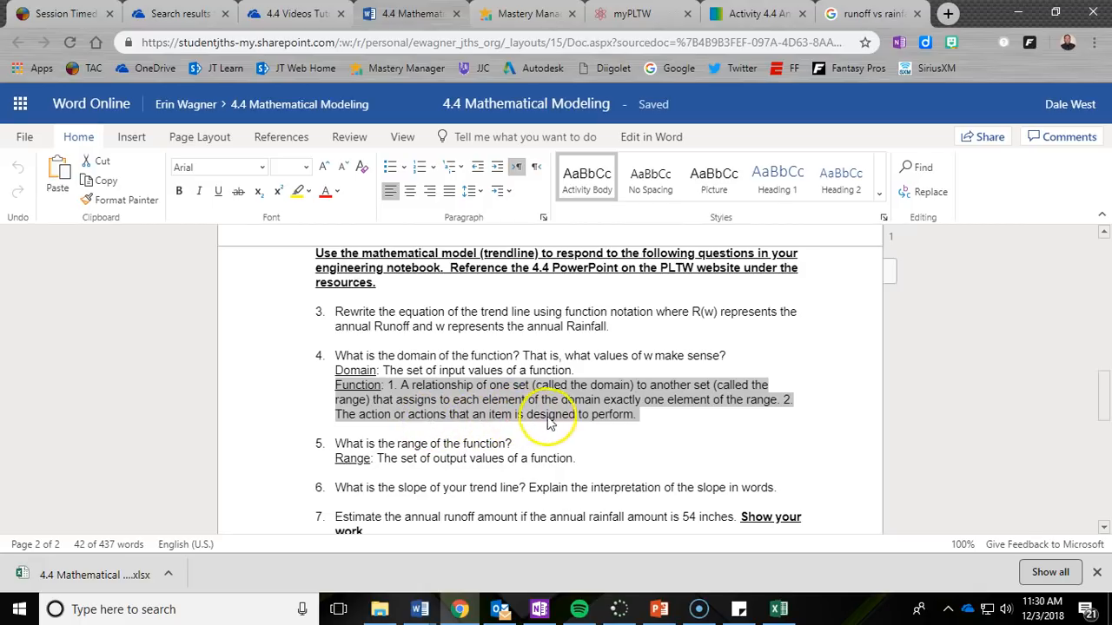
# Deselect the highlighted function definition under question 4 in Word Online.
pyautogui.click(565, 414)
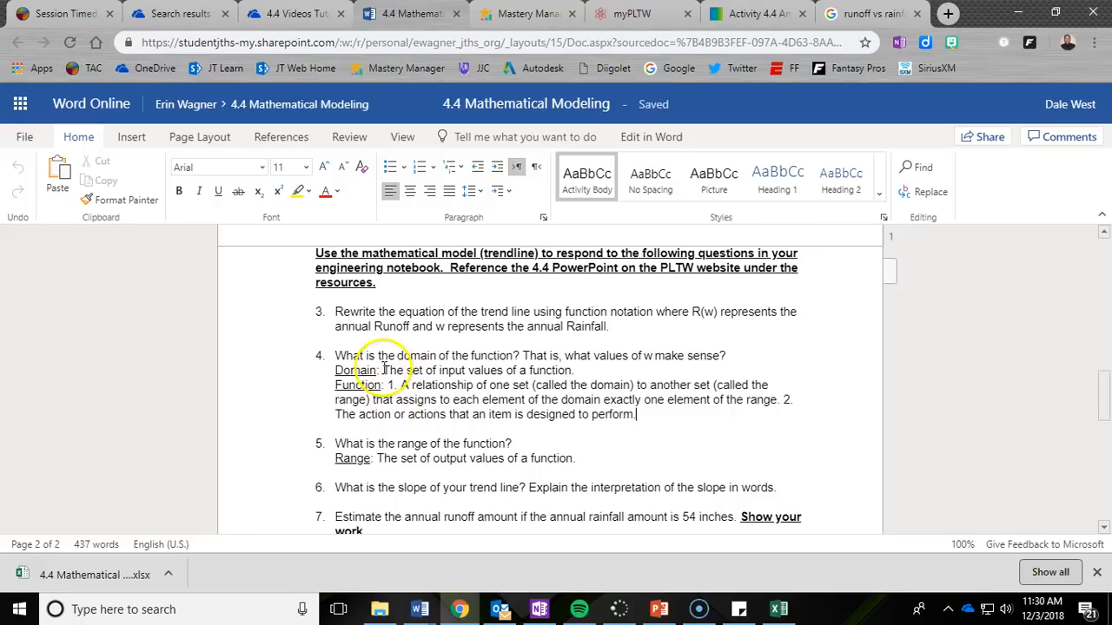
pyautogui.moveTo(421, 363)
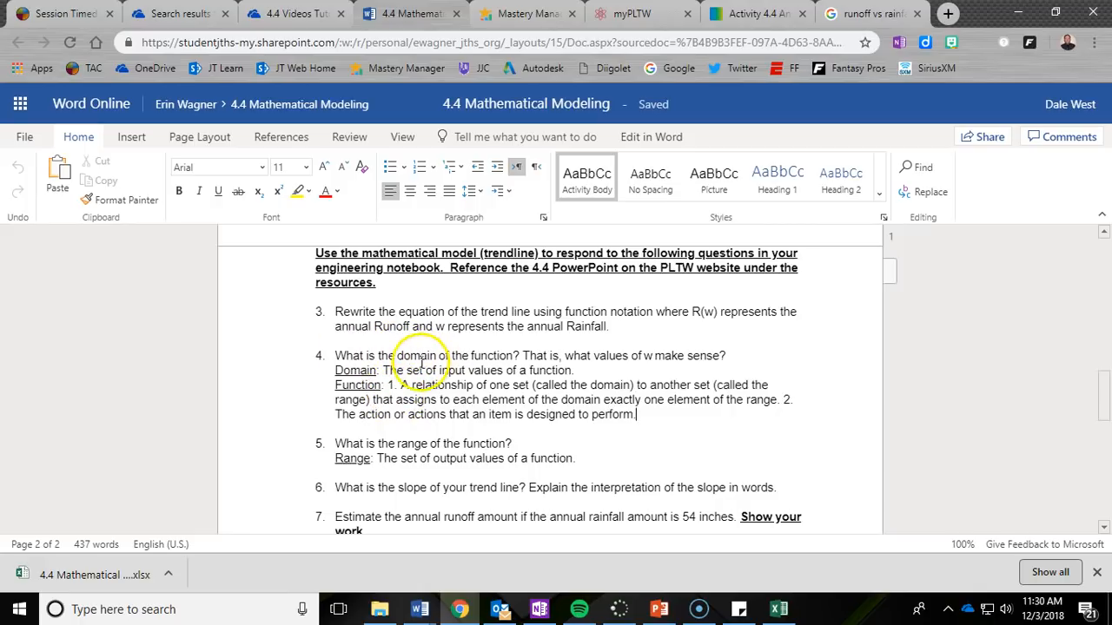
pyautogui.moveTo(673, 391)
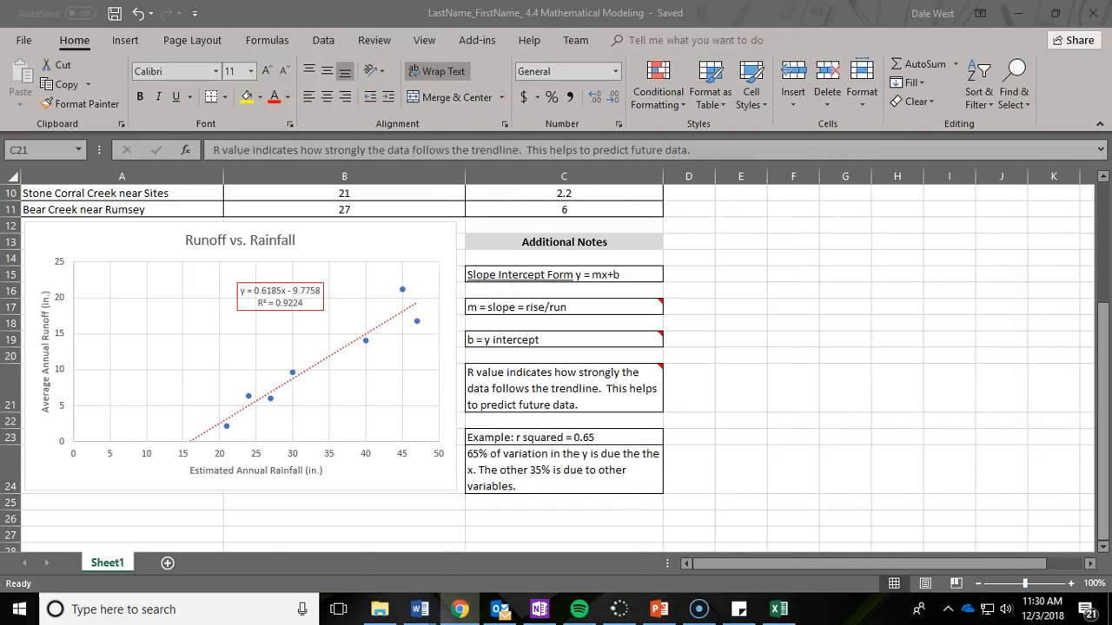
# Switch back to the Mathematical Modeling deck in PowerPoint for the domain and range slide.
pyautogui.click(658, 609)
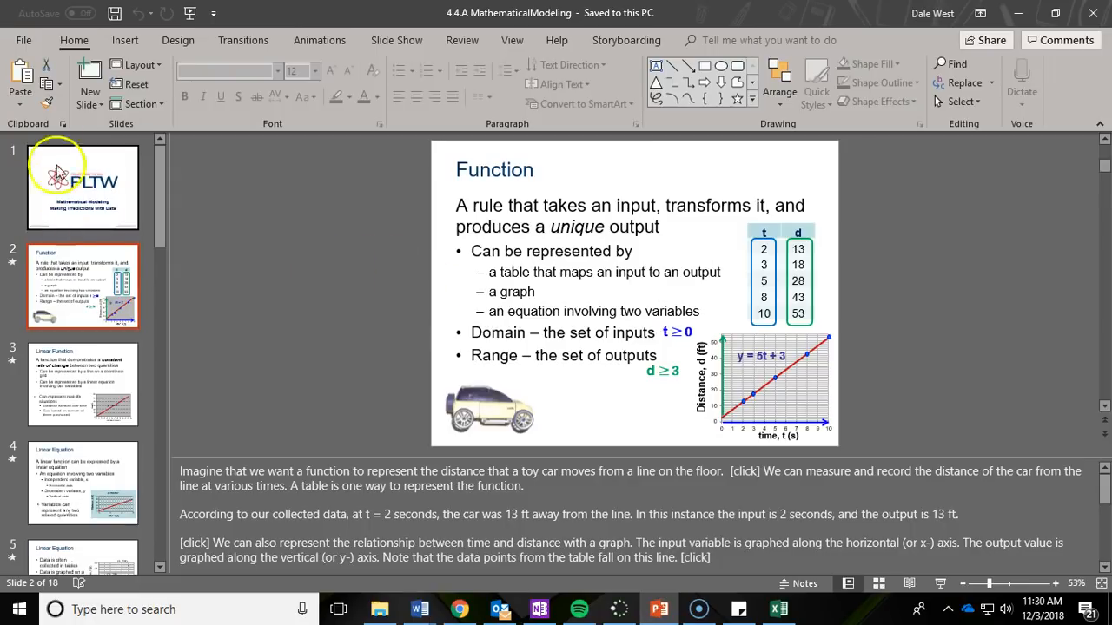
pyautogui.moveTo(90, 78)
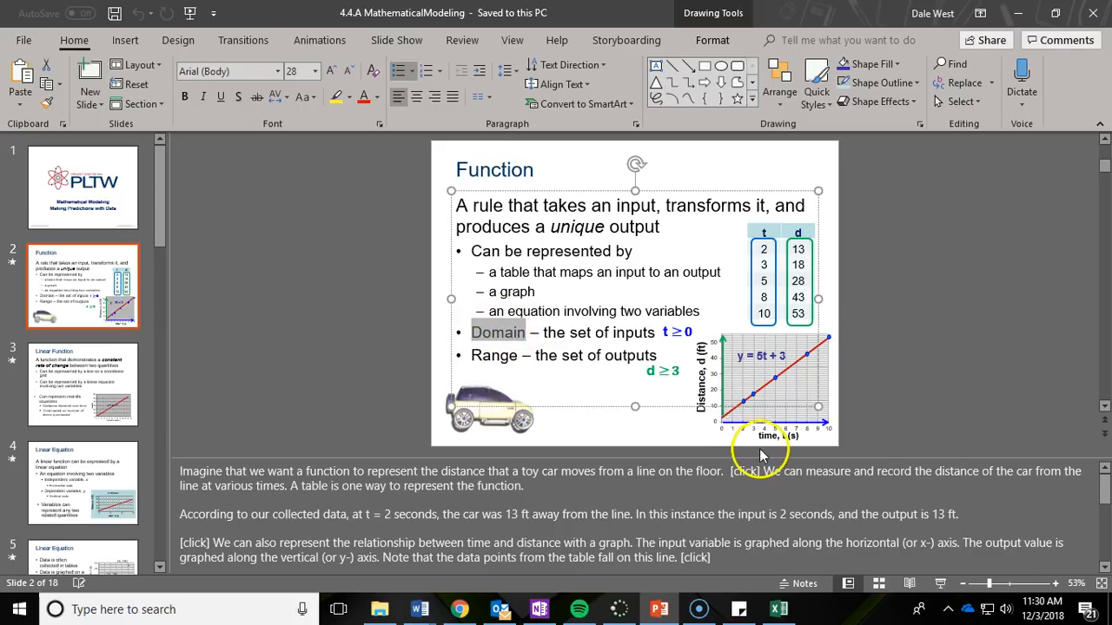
pyautogui.moveTo(799, 393)
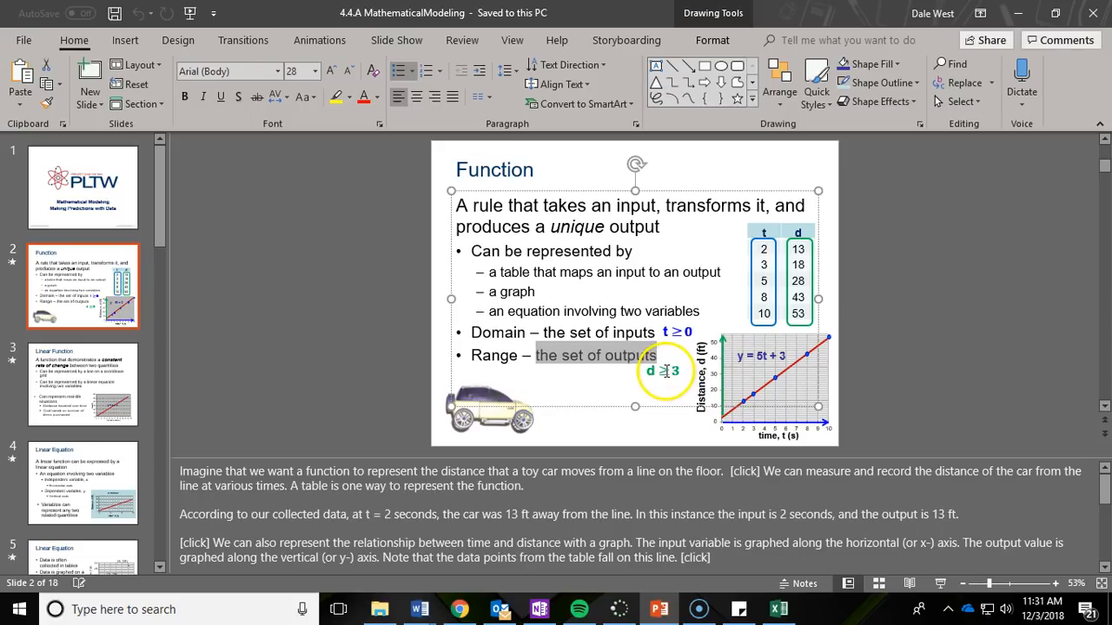
pyautogui.moveTo(721, 425)
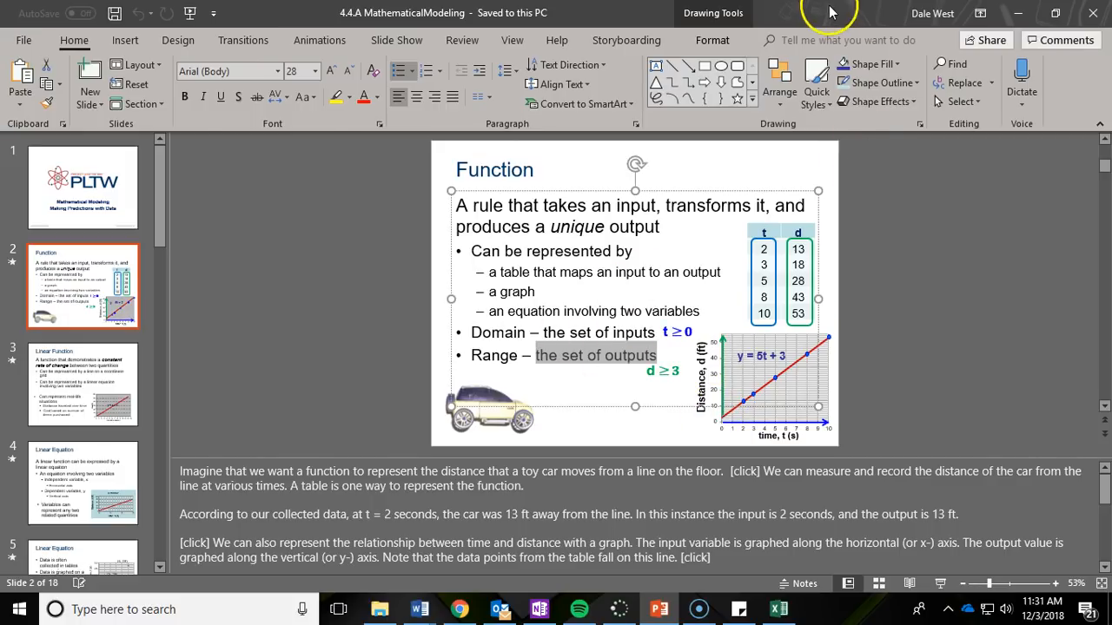
pyautogui.click(777, 609)
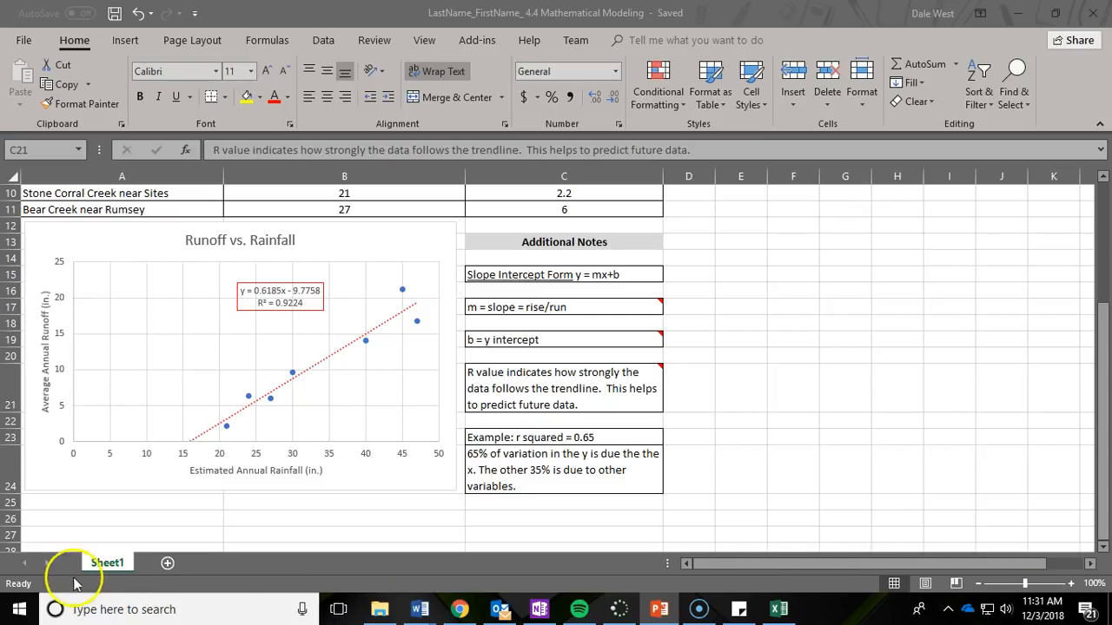
pyautogui.moveTo(252, 456)
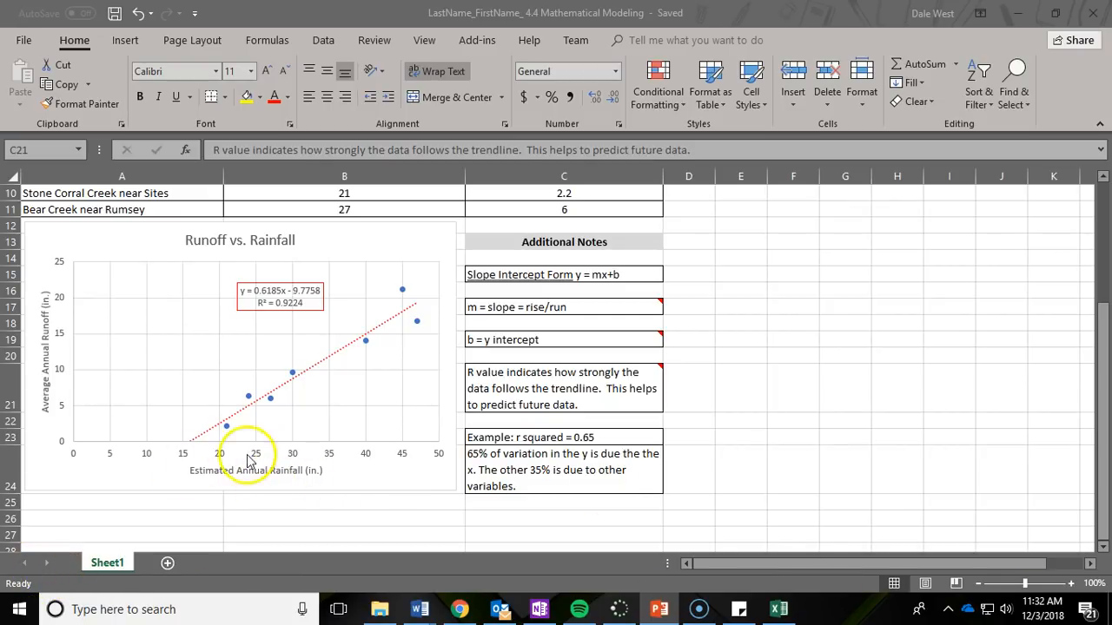
pyautogui.moveTo(219, 469)
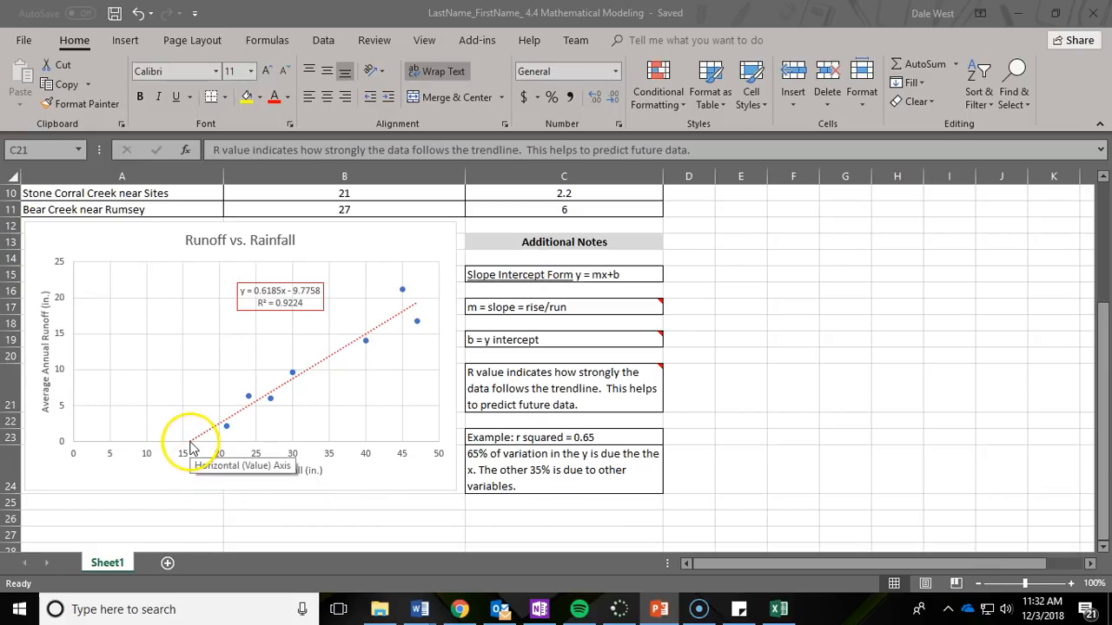
pyautogui.moveTo(190, 461)
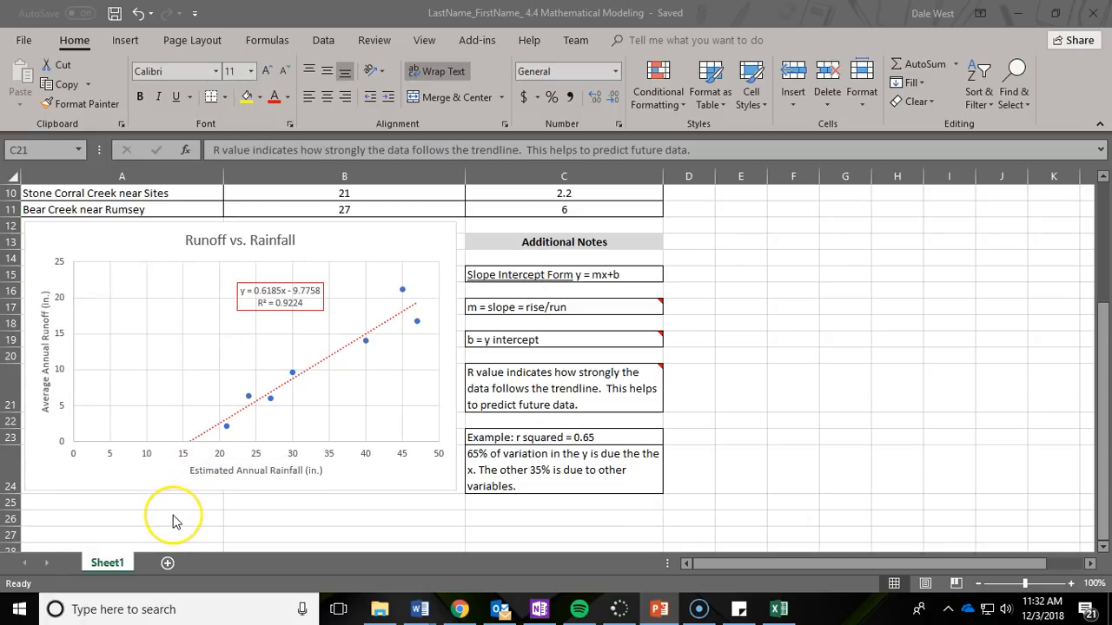
pyautogui.moveTo(191, 450)
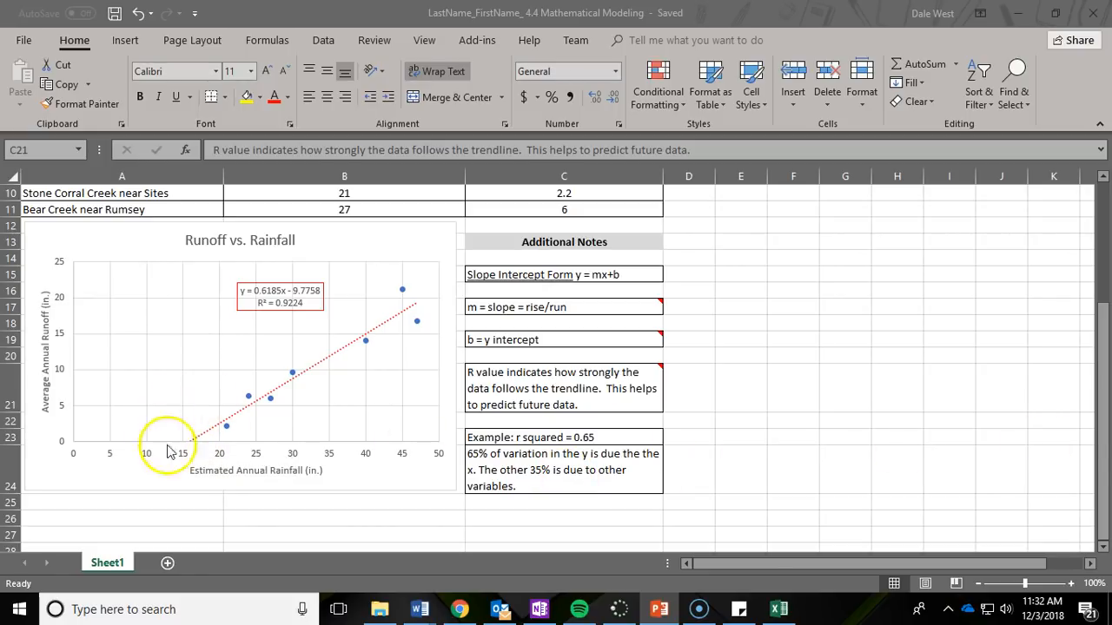
pyautogui.moveTo(189, 452)
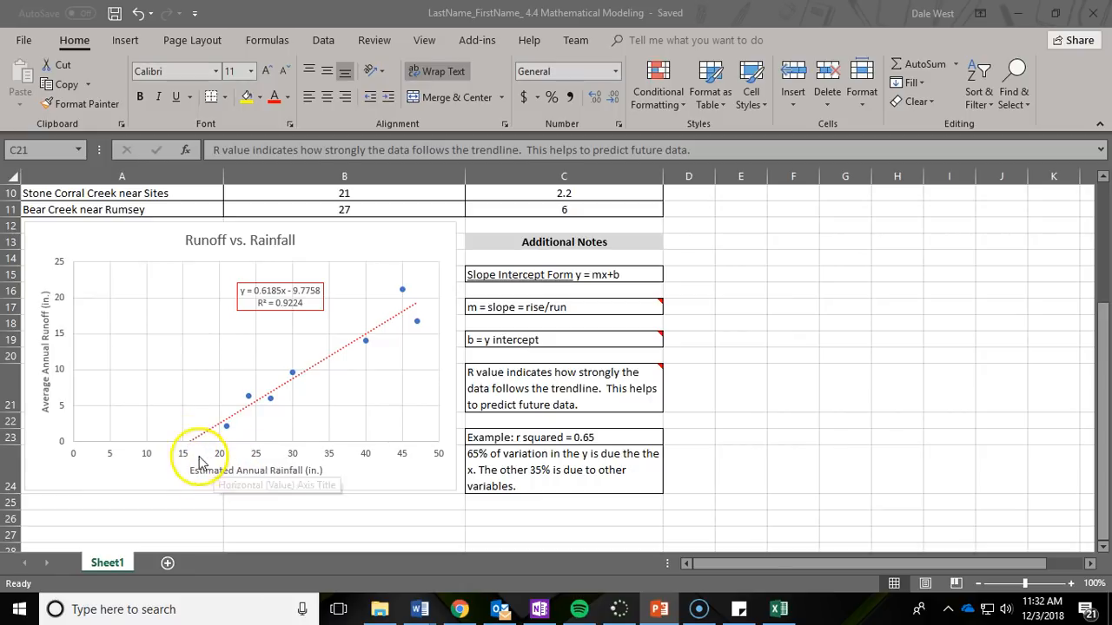
pyautogui.moveTo(190, 449)
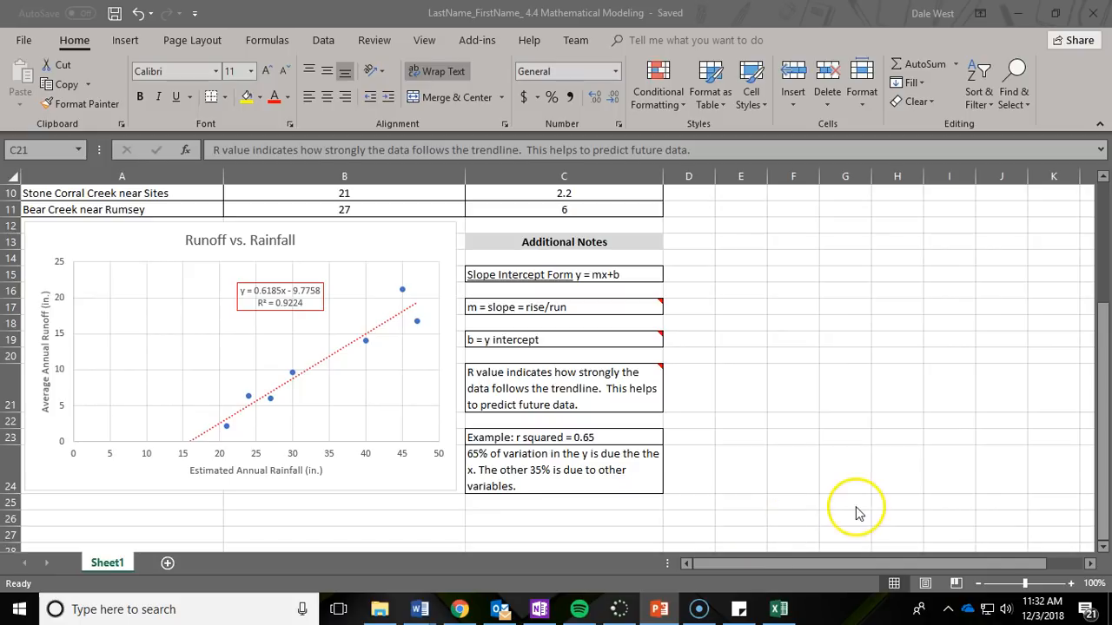
pyautogui.moveTo(221, 484)
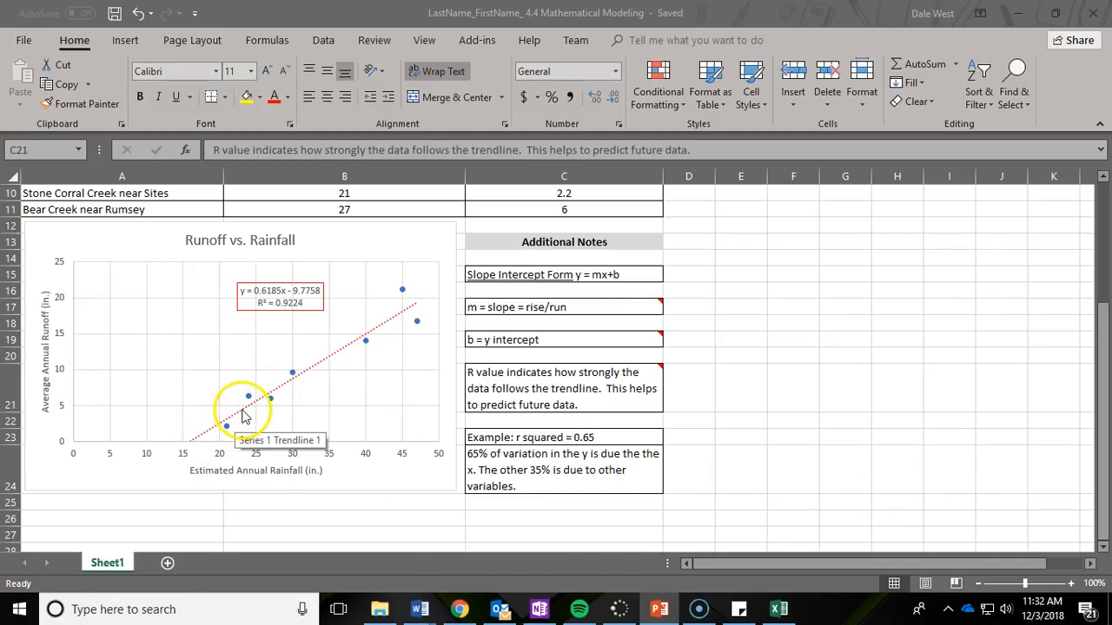
pyautogui.moveTo(194, 446)
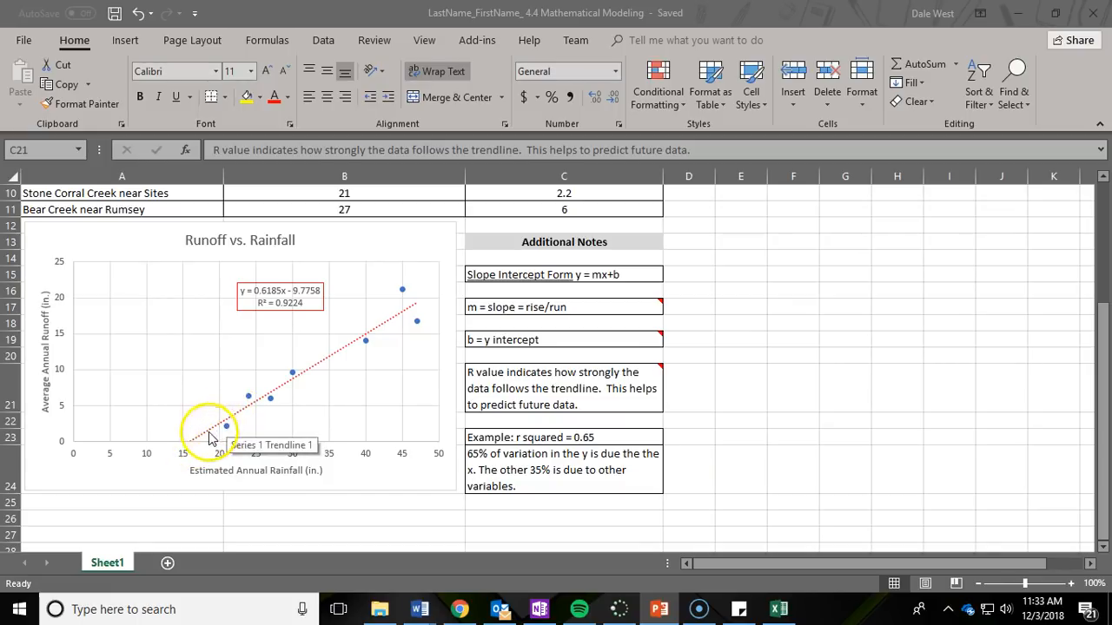
pyautogui.moveTo(191, 447)
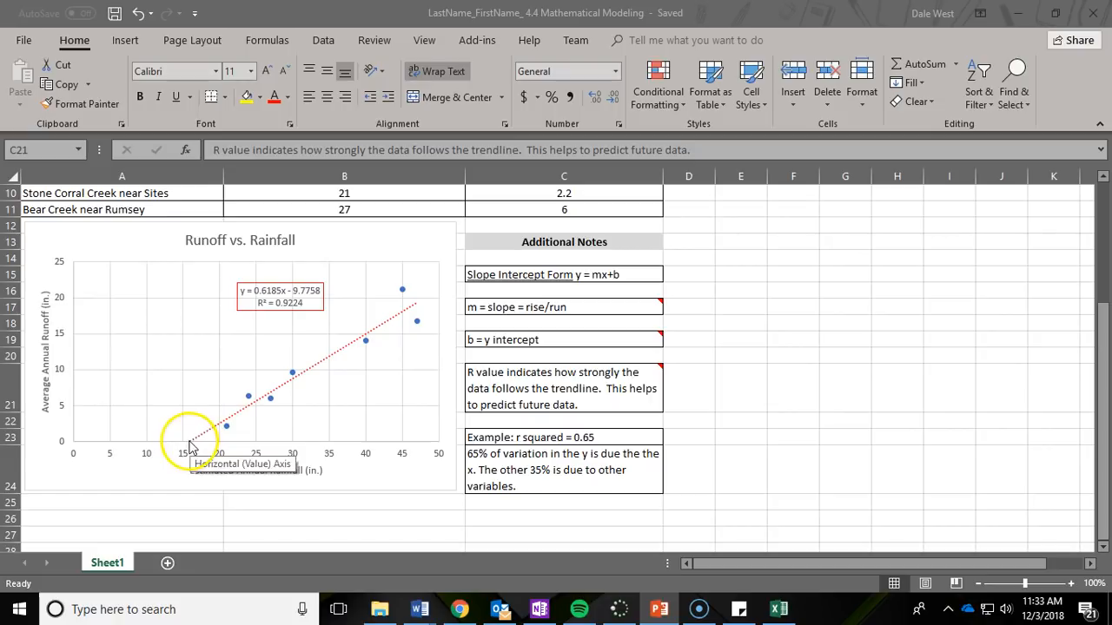
pyautogui.moveTo(711, 478)
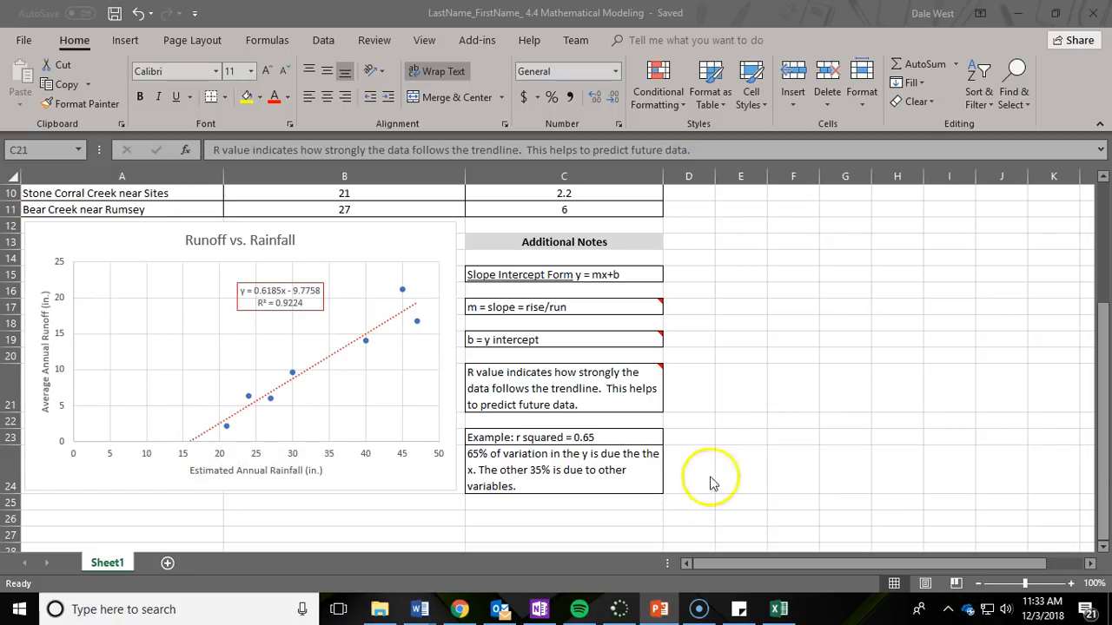
pyautogui.moveTo(35, 580)
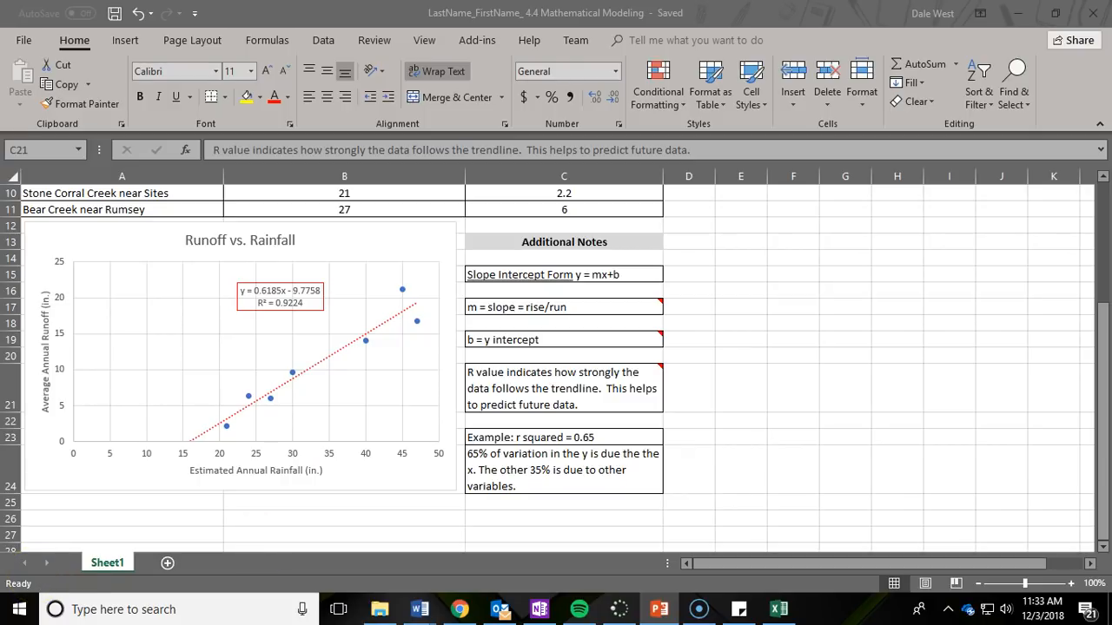
pyautogui.click(658, 609)
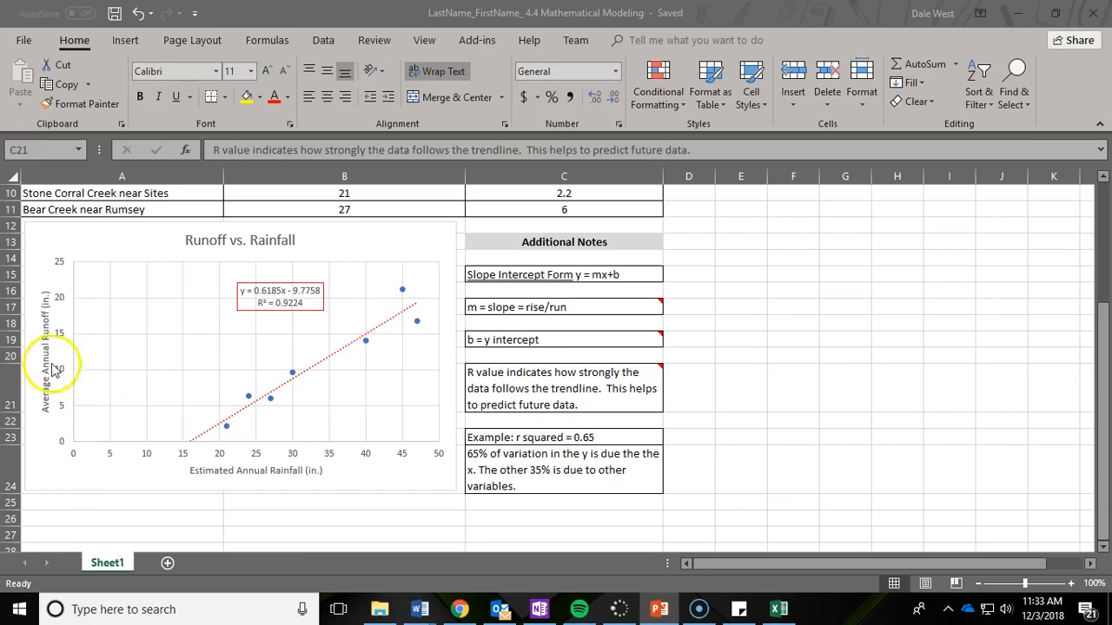
pyautogui.moveTo(47, 276)
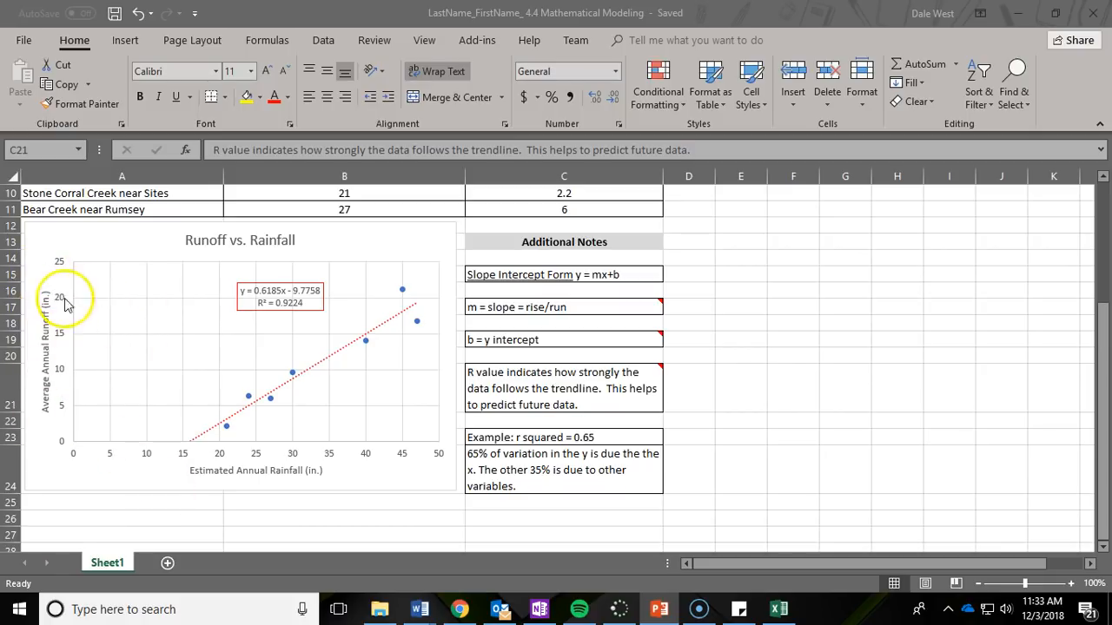
pyautogui.moveTo(63, 433)
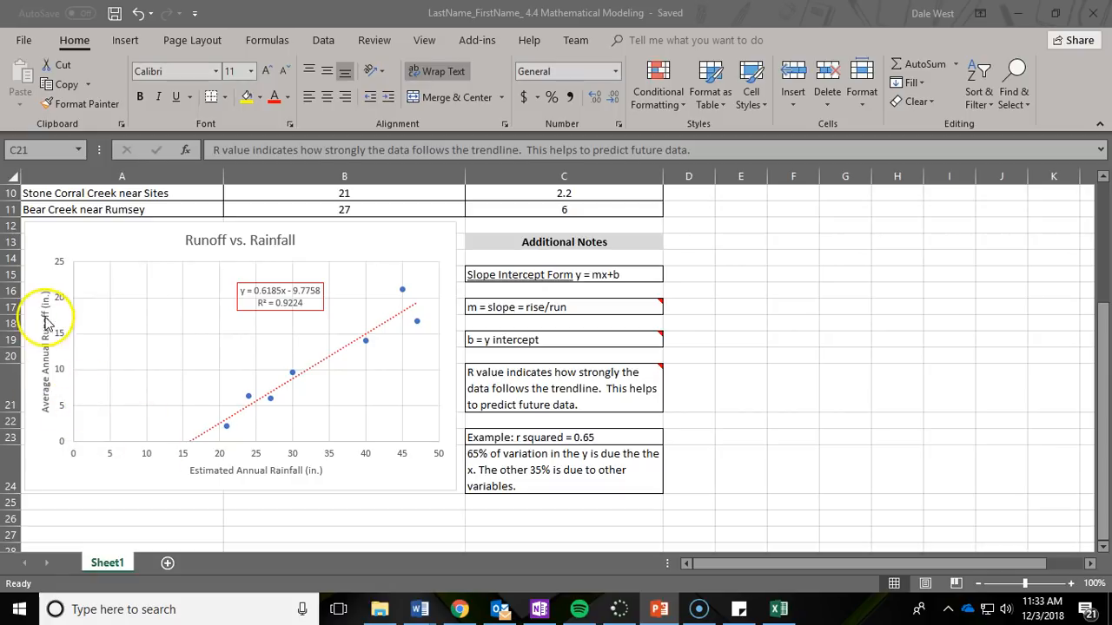
pyautogui.moveTo(50, 422)
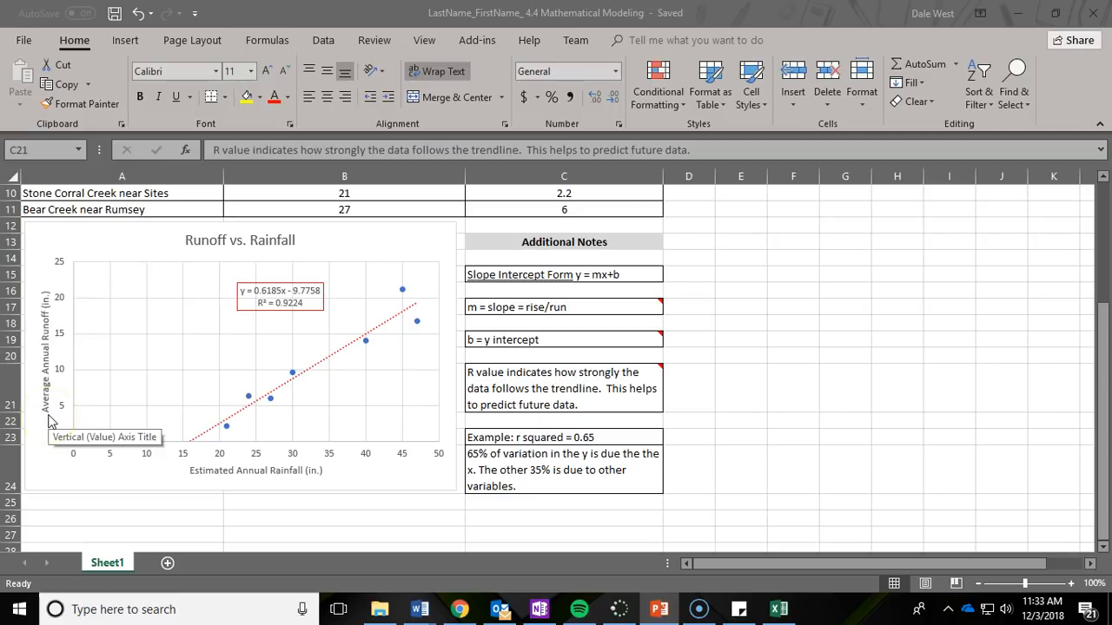
pyautogui.moveTo(141, 396)
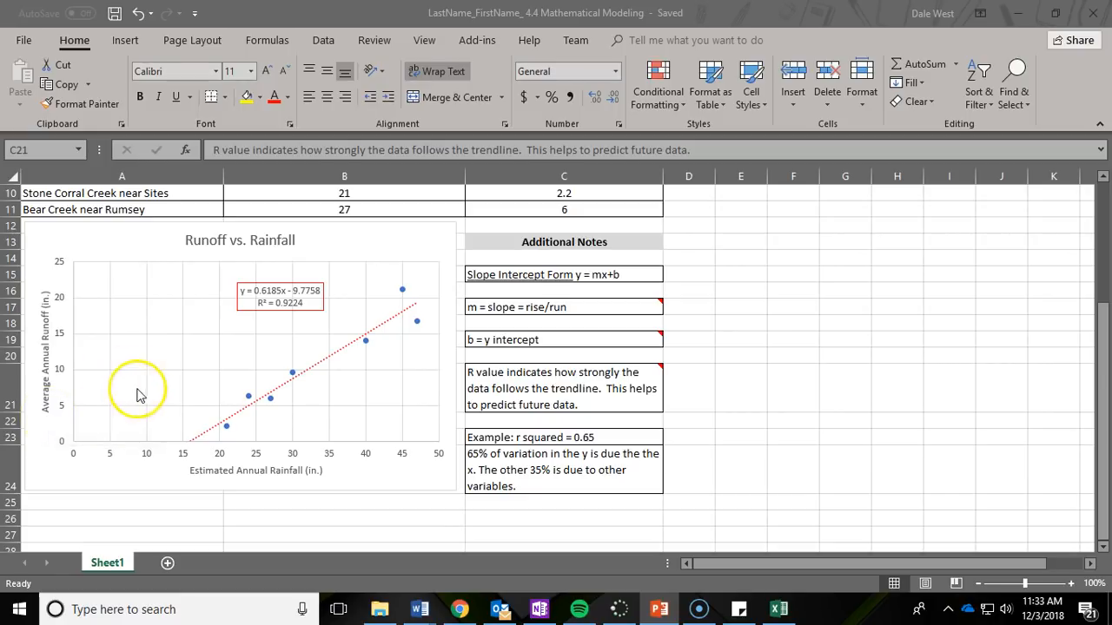
pyautogui.moveTo(78, 272)
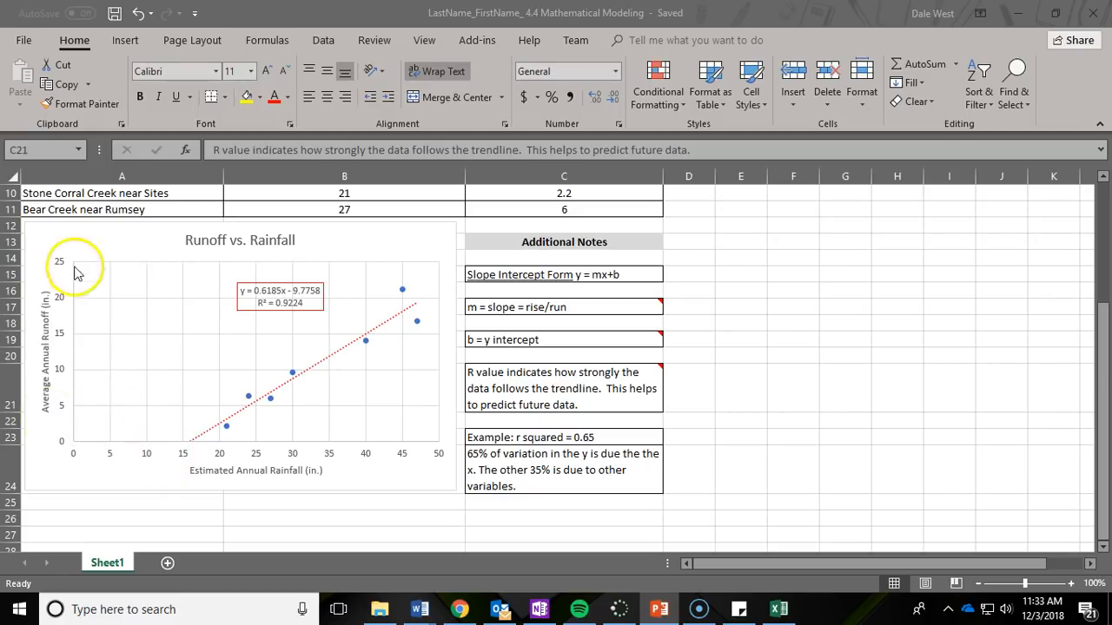
pyautogui.moveTo(1077, 451)
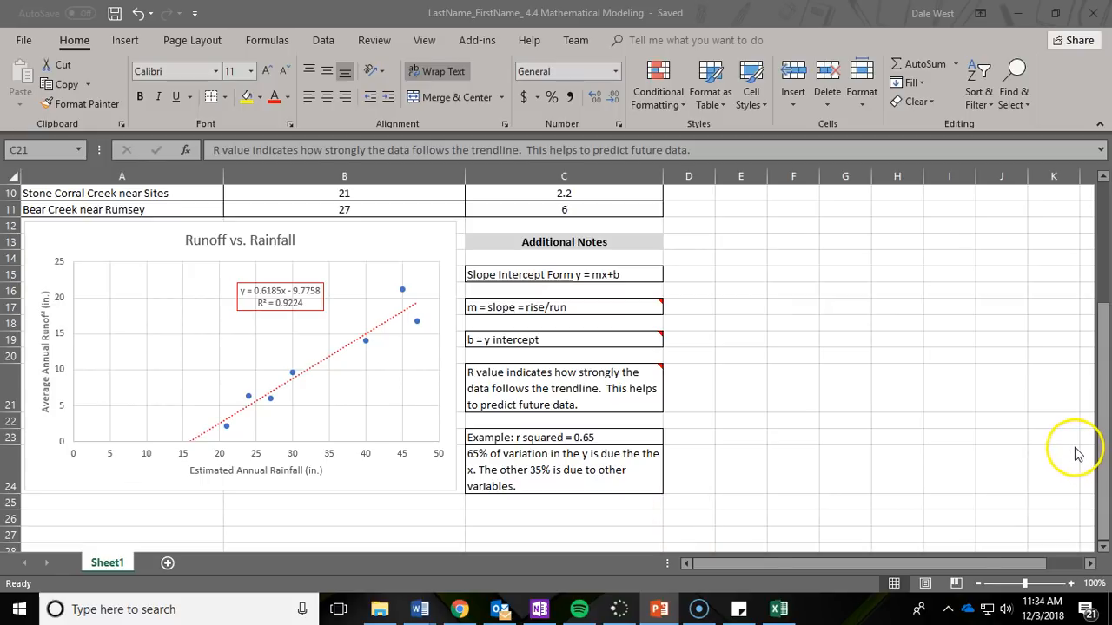
pyautogui.moveTo(1077, 454)
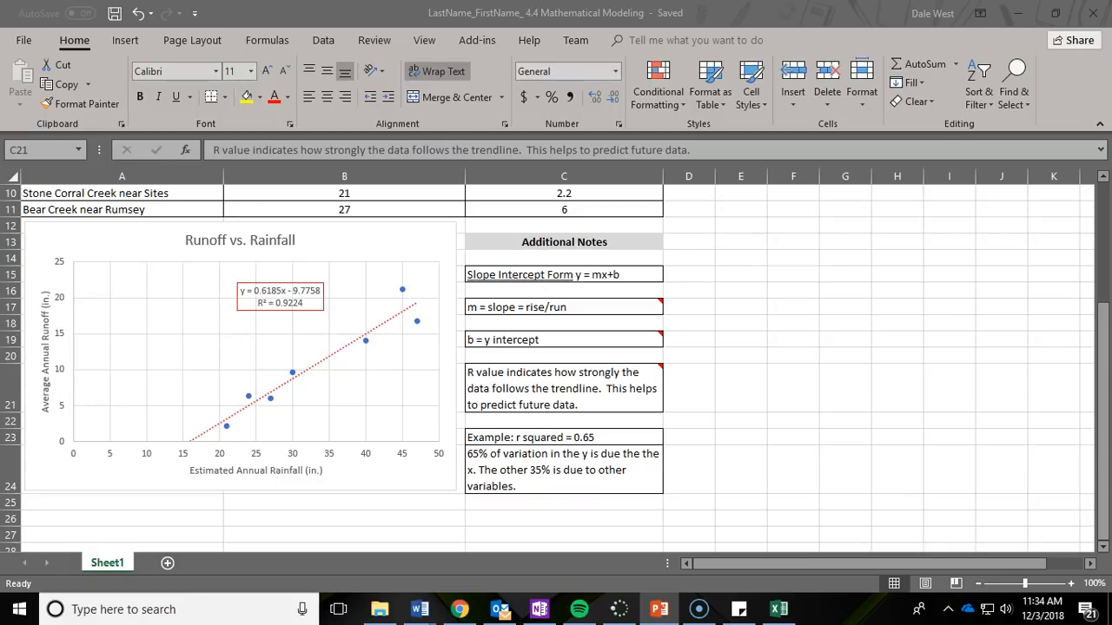
pyautogui.moveTo(800, 382)
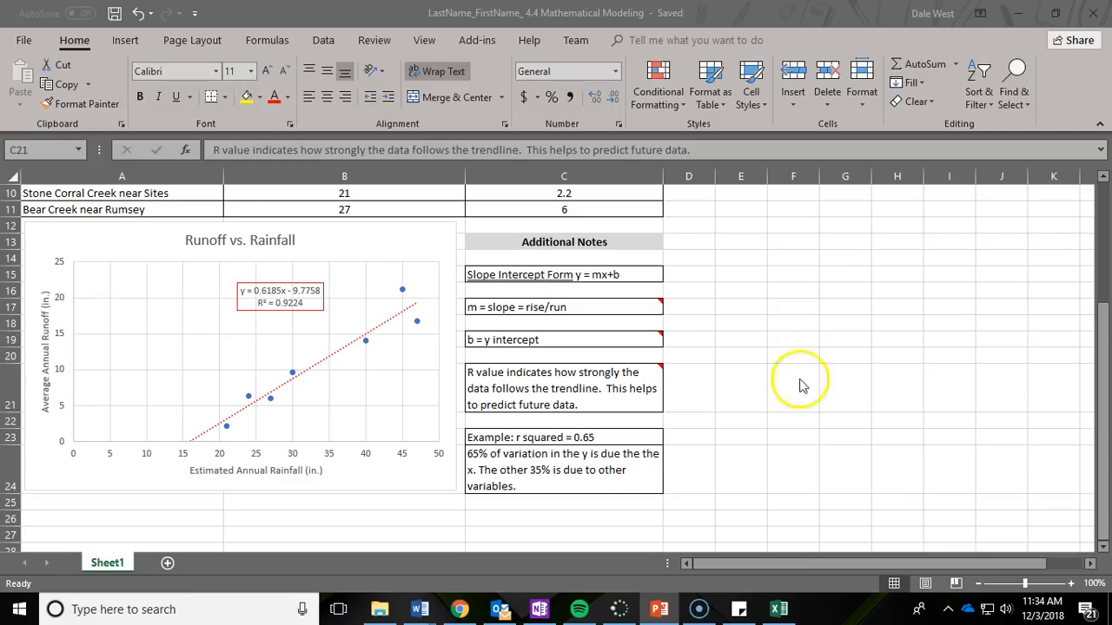
pyautogui.moveTo(261, 289)
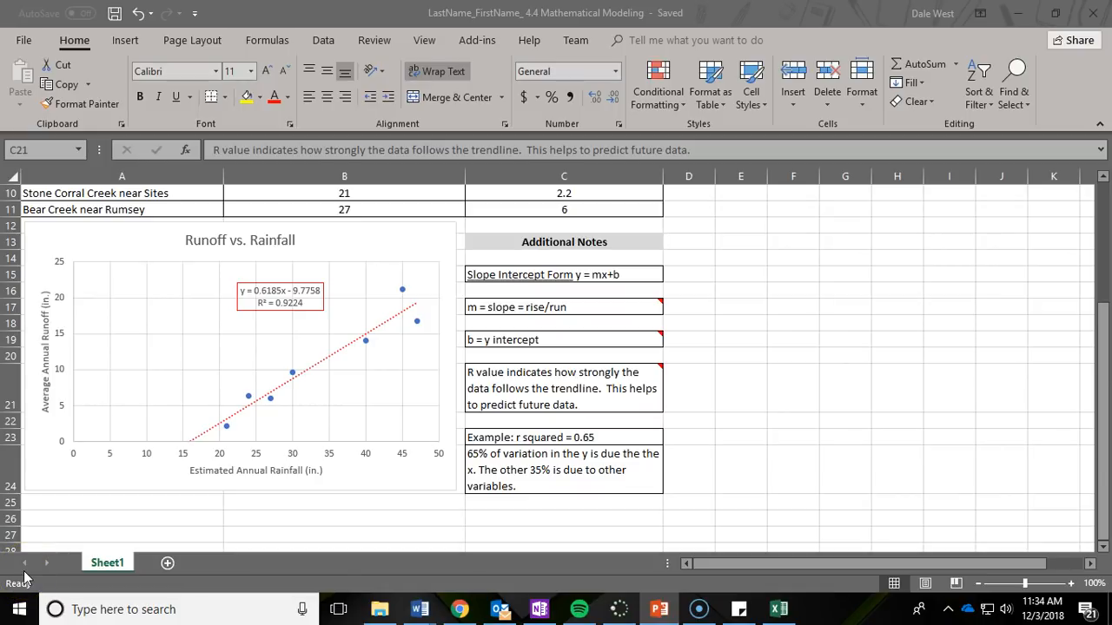
pyautogui.moveTo(226, 478)
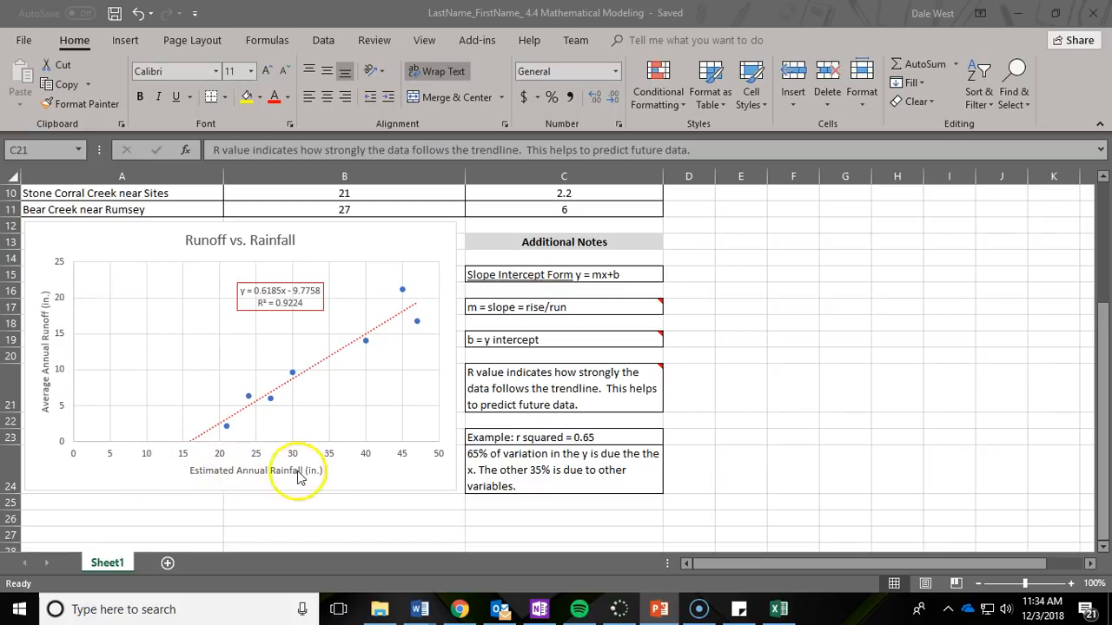
pyautogui.moveTo(46, 298)
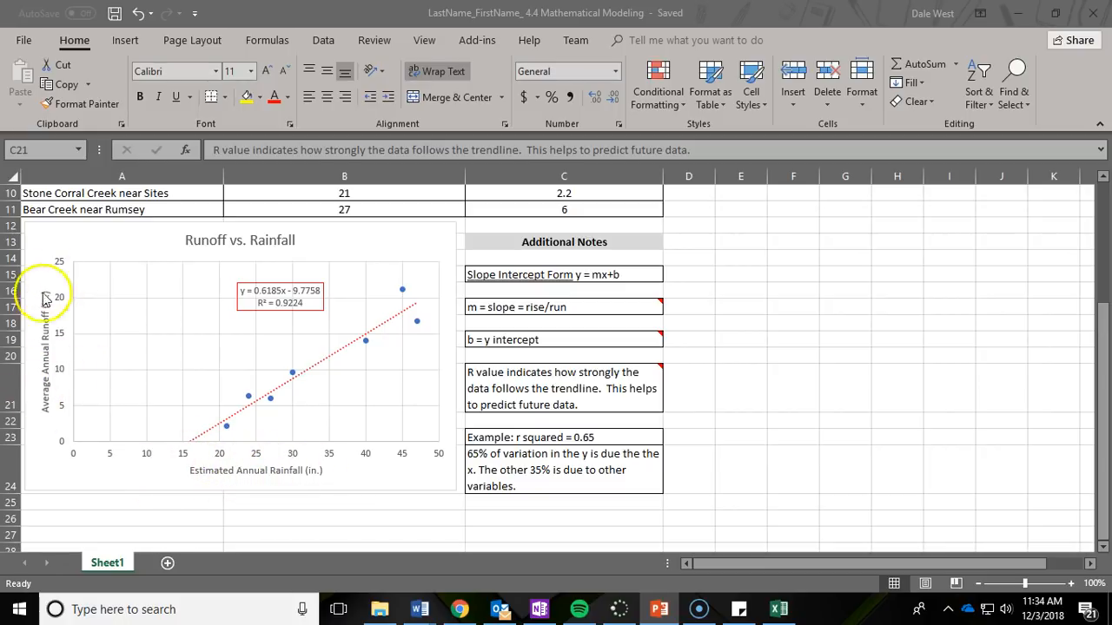
pyautogui.moveTo(60, 425)
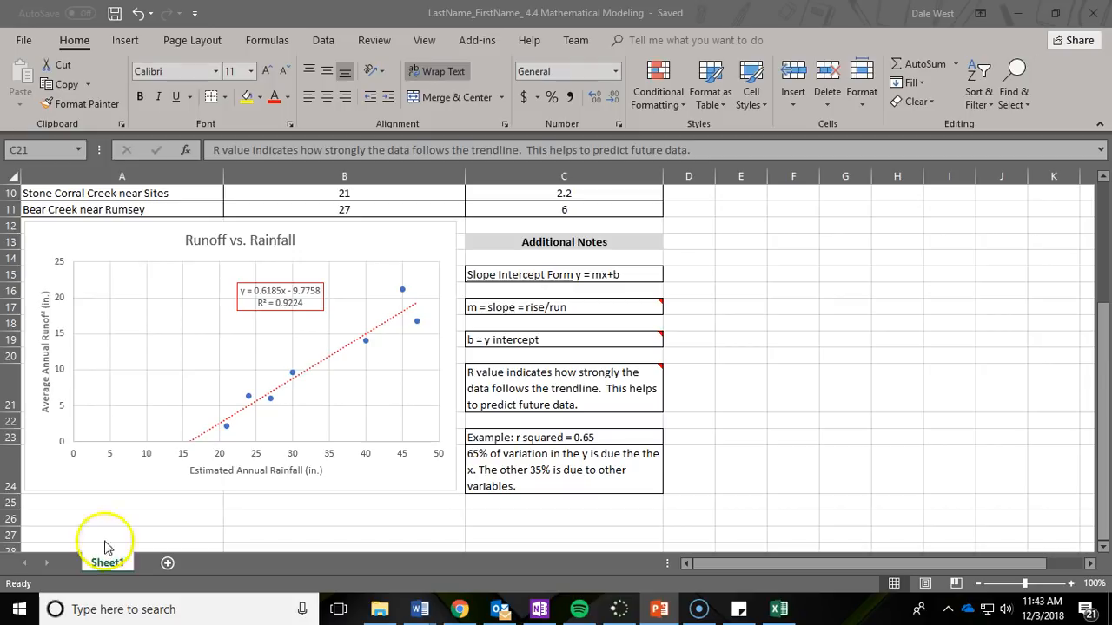
pyautogui.moveTo(594, 299)
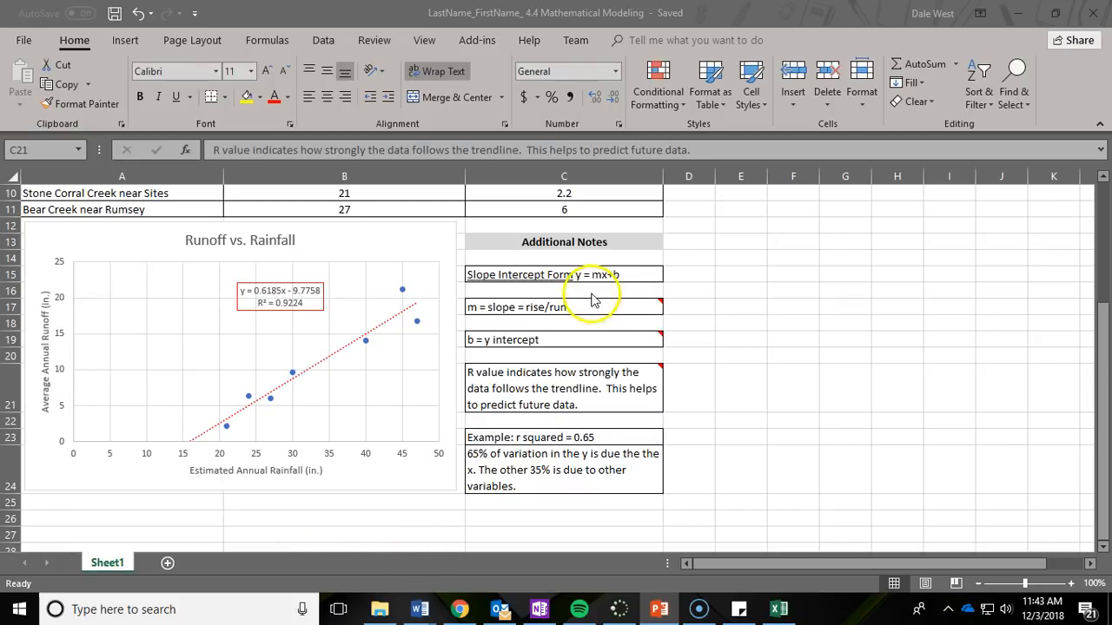
pyautogui.moveTo(279, 304)
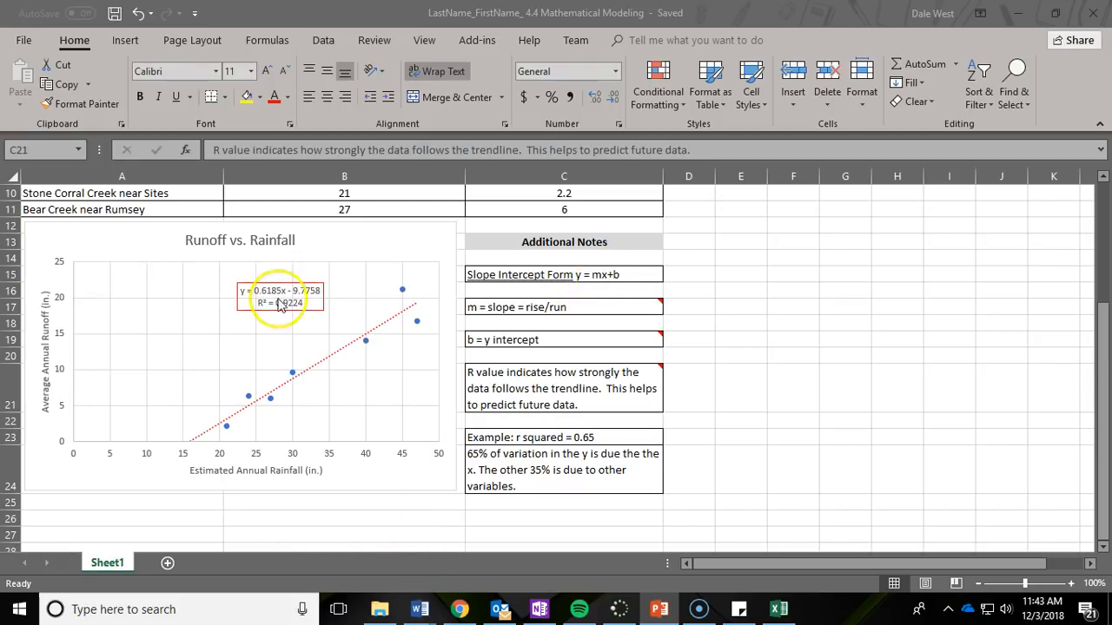
pyautogui.moveTo(286, 293)
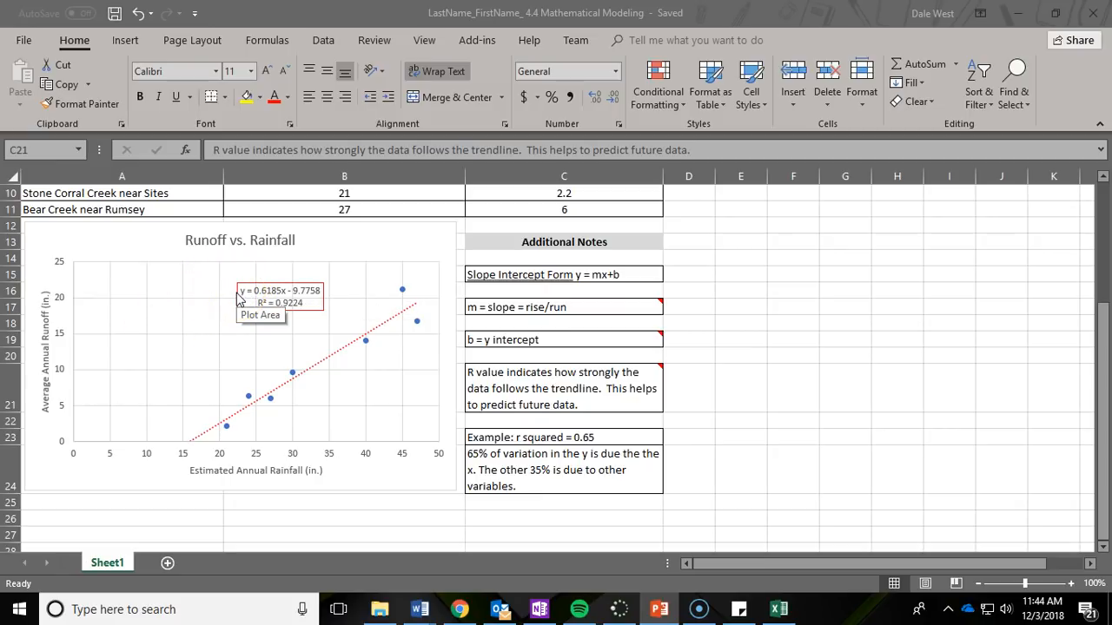
pyautogui.moveTo(202, 305)
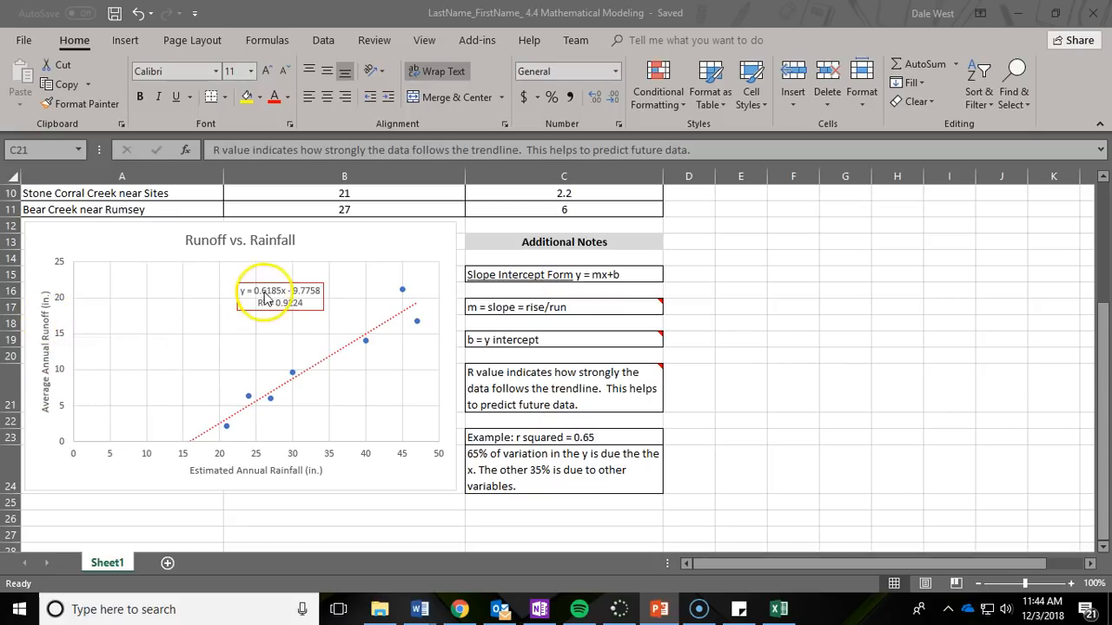
pyautogui.moveTo(287, 300)
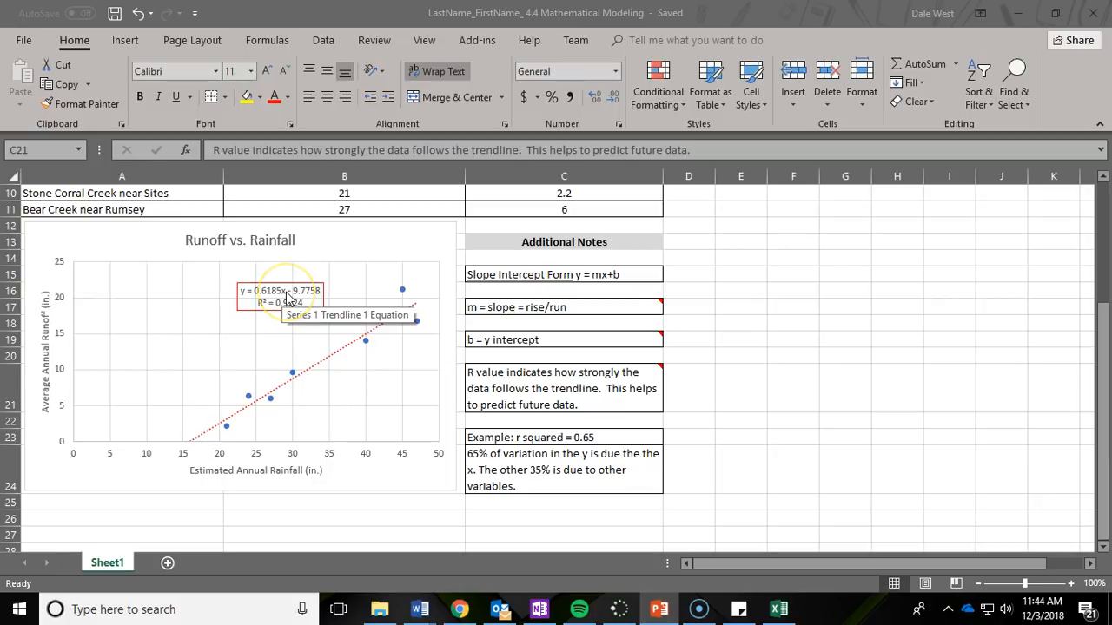